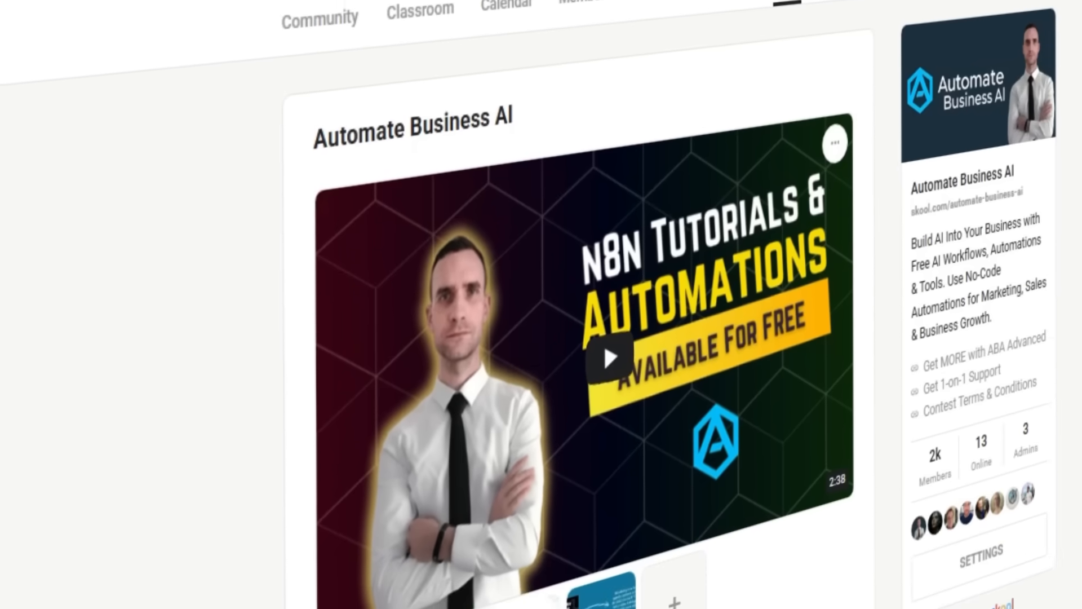
Step: Scroll through the Scrape Leads Using Google Maps lesson description
scroll(down, 3)
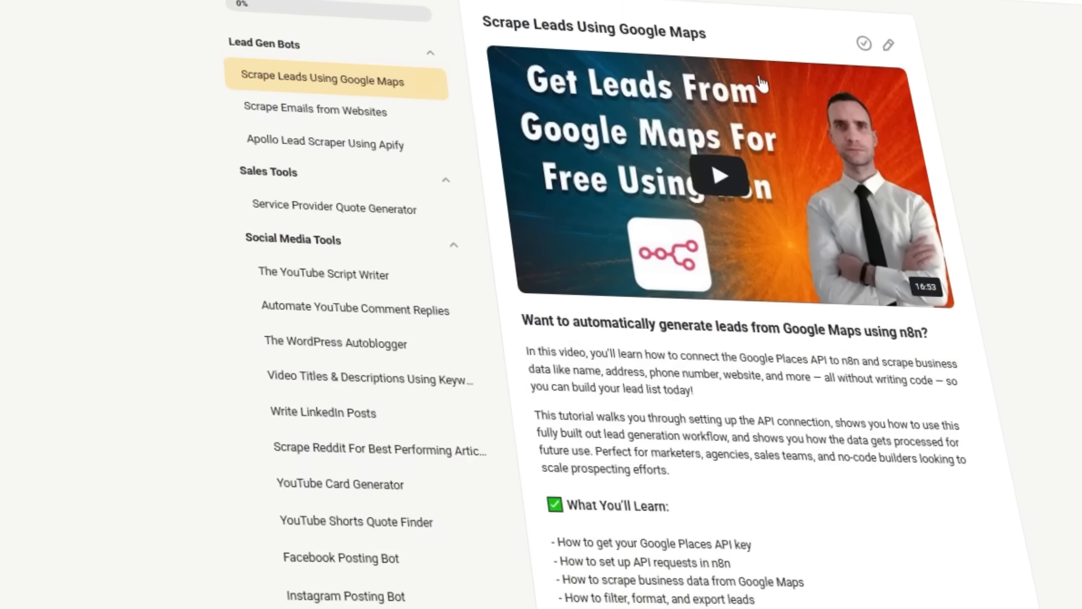
scroll(down, 3)
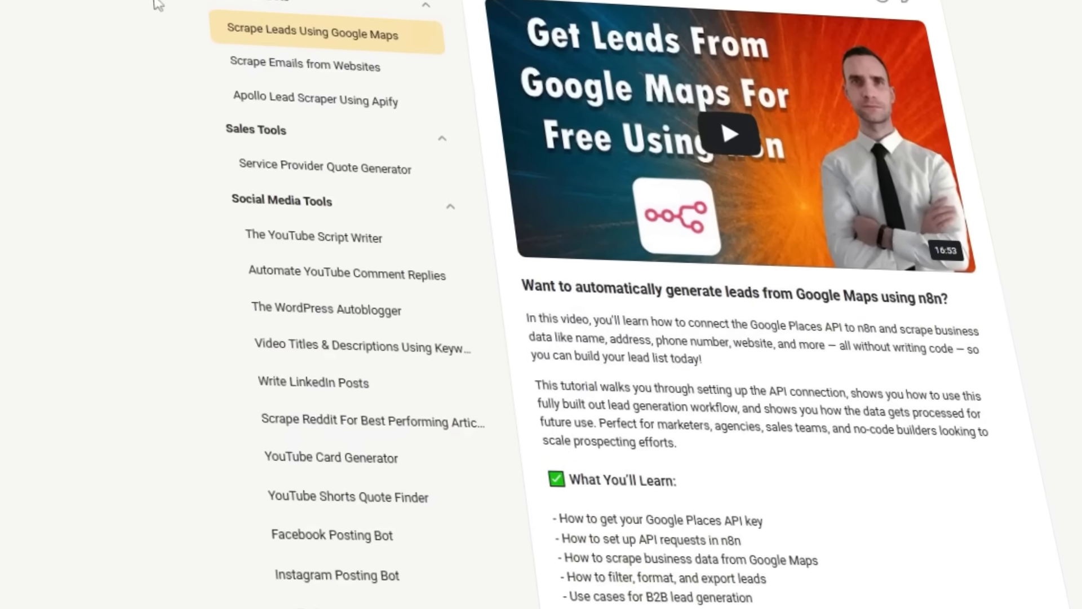
scroll(down, 3)
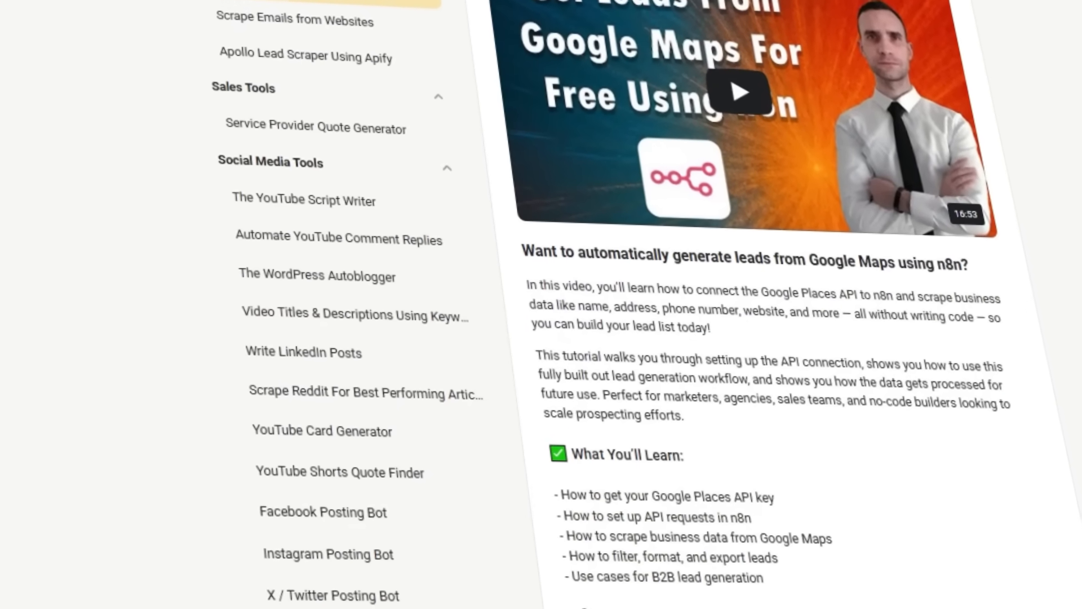
scroll(down, 3)
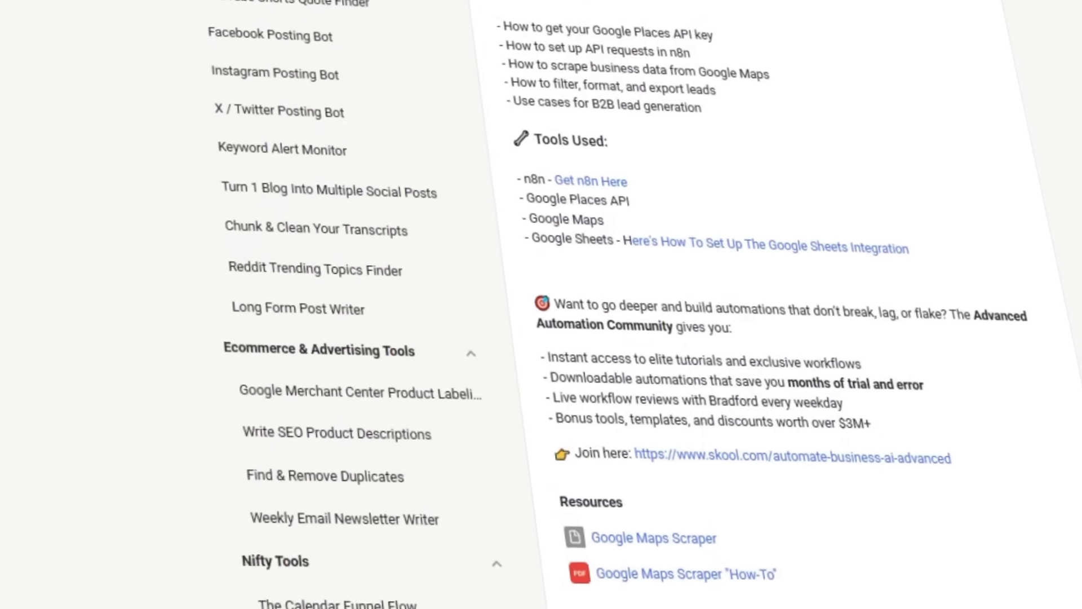
scroll(down, 3)
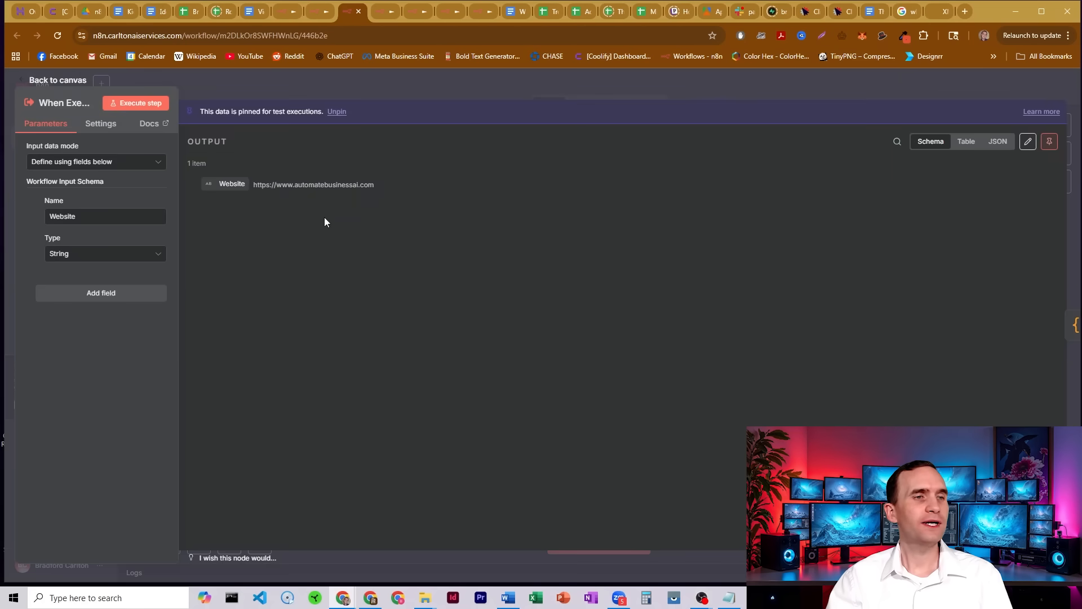
mouse_move(76, 242)
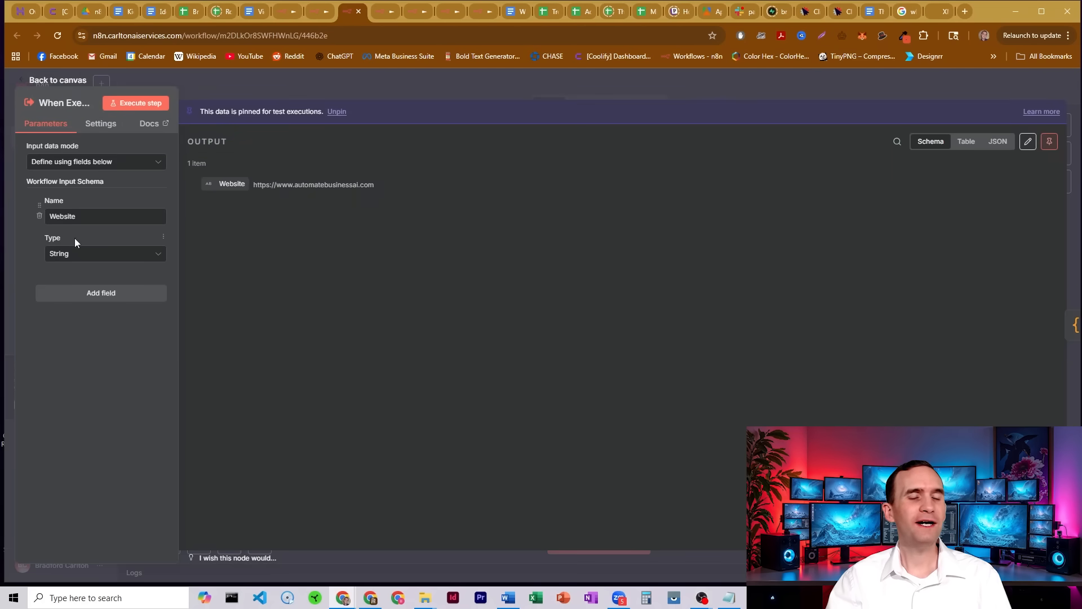
click(58, 79)
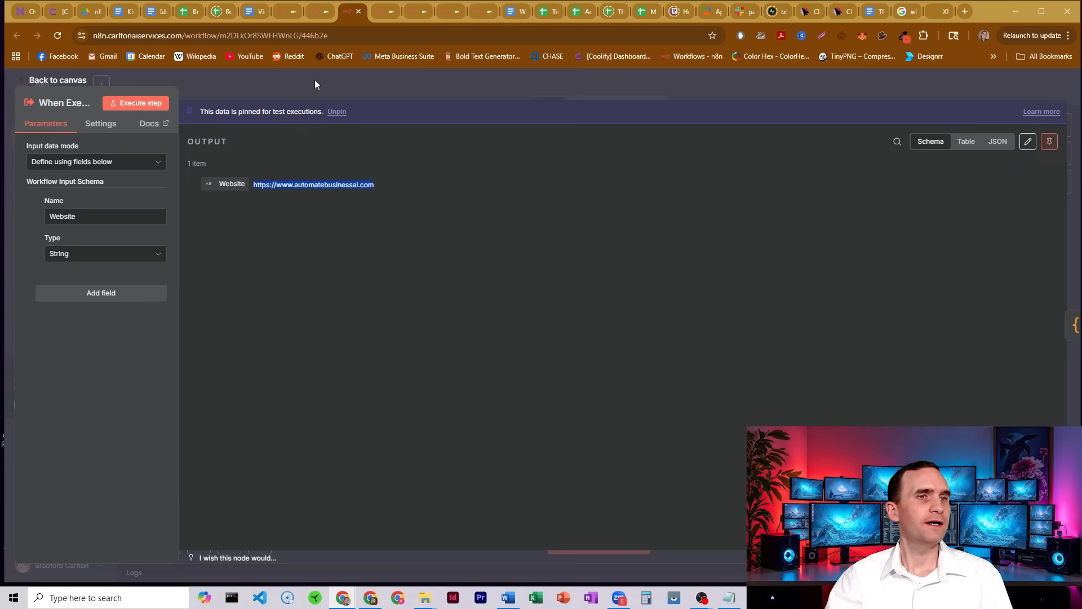
Step: Return from the trigger details to the full Check for Valid Sitemap workflow canvas
click(58, 79)
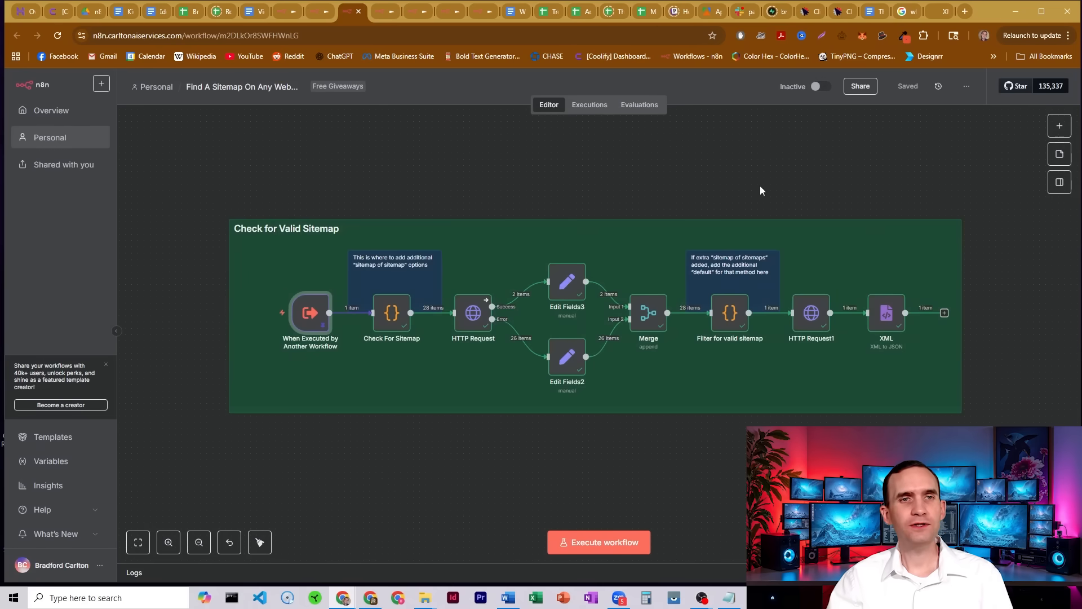
mouse_move(391, 313)
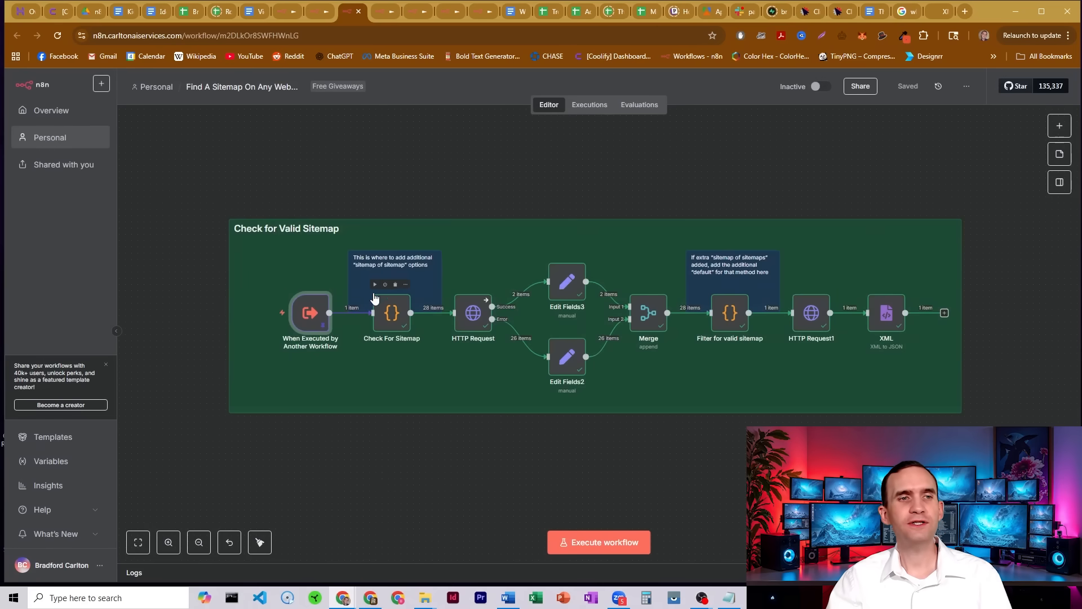
mouse_move(417, 169)
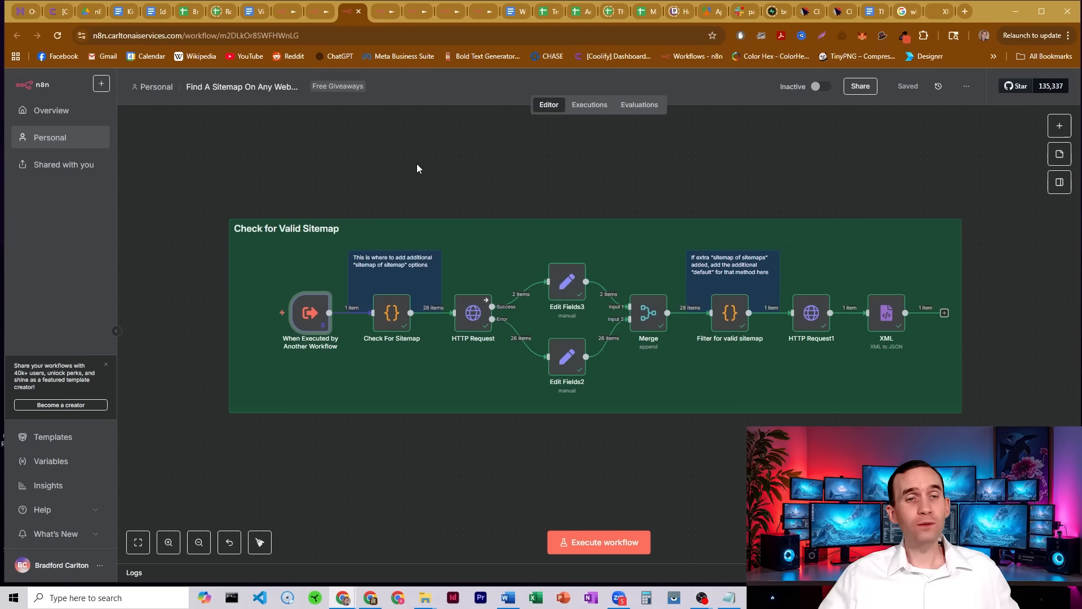
mouse_move(390, 312)
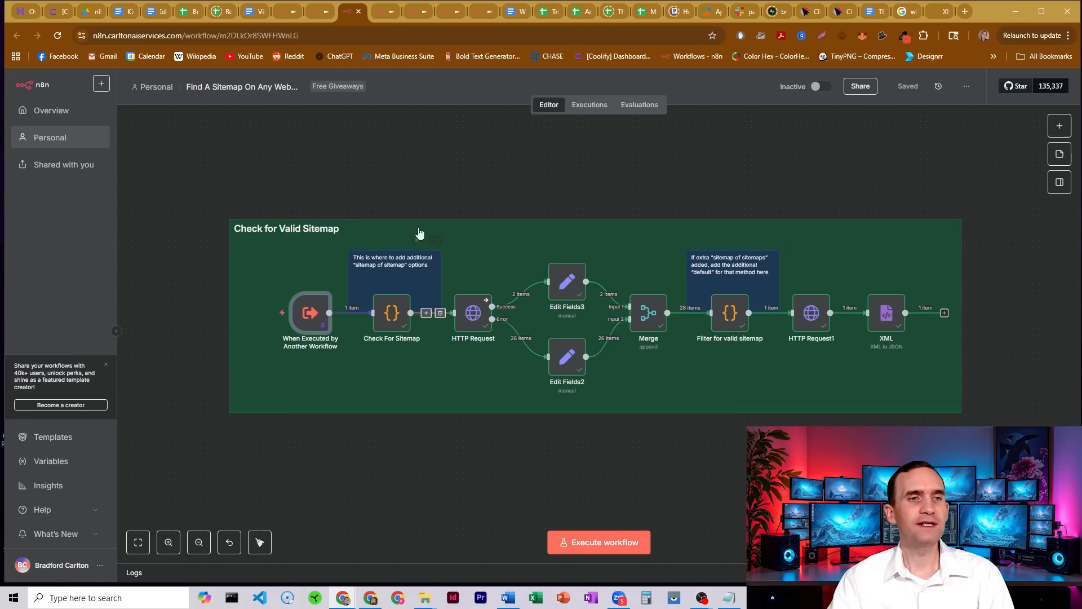
mouse_move(444, 162)
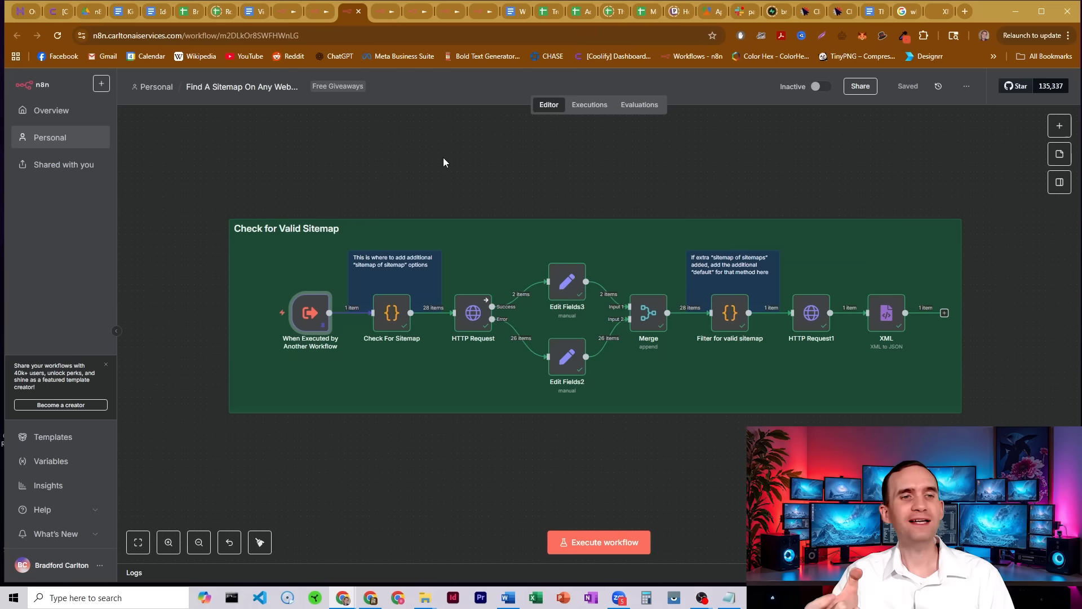
mouse_move(546, 333)
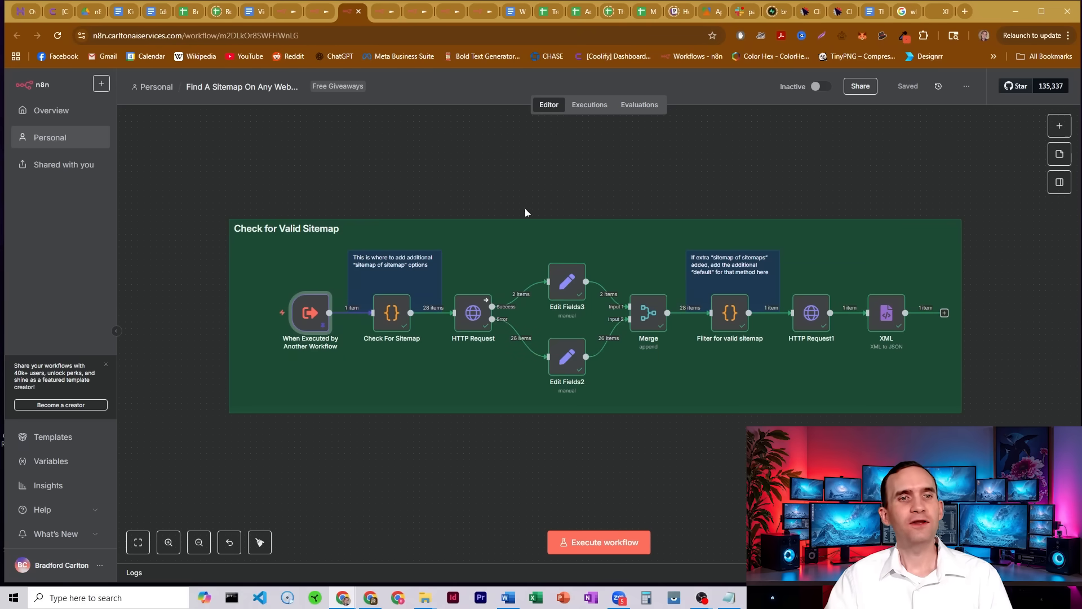
mouse_move(588, 210)
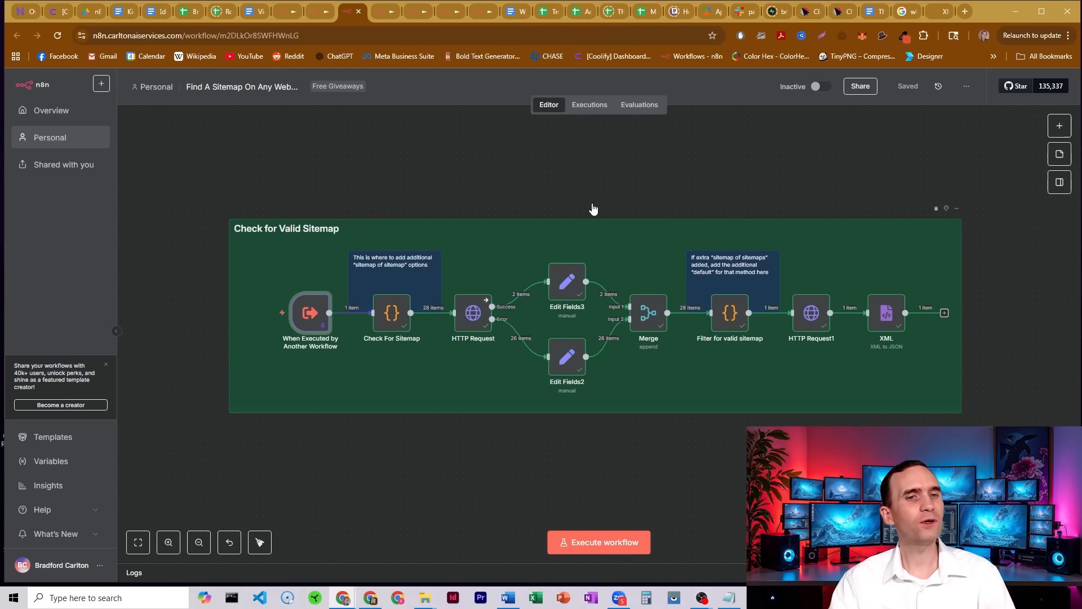
mouse_move(675, 200)
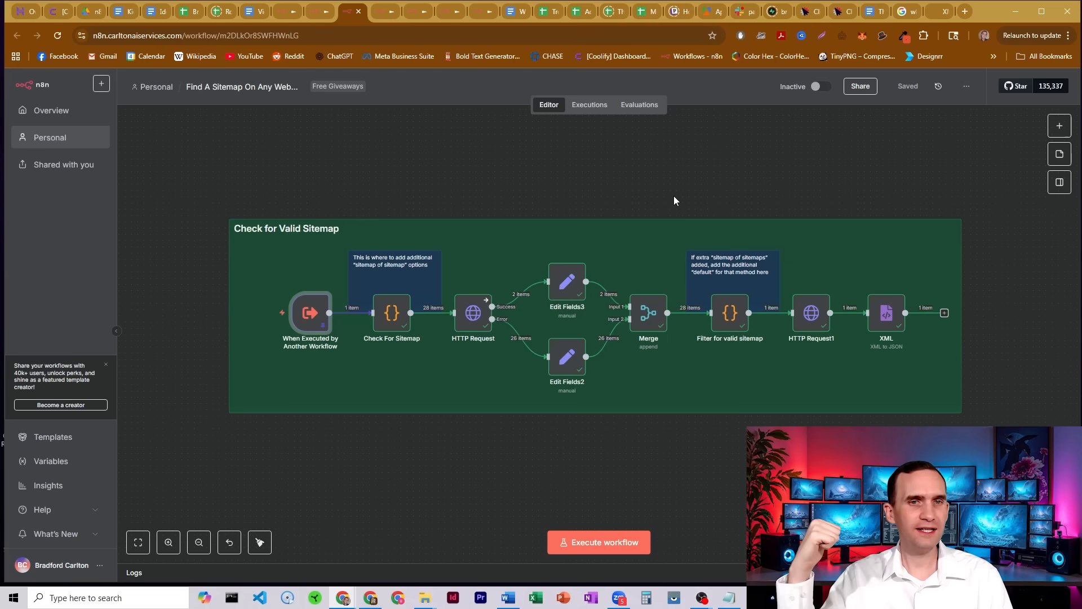
mouse_move(728, 314)
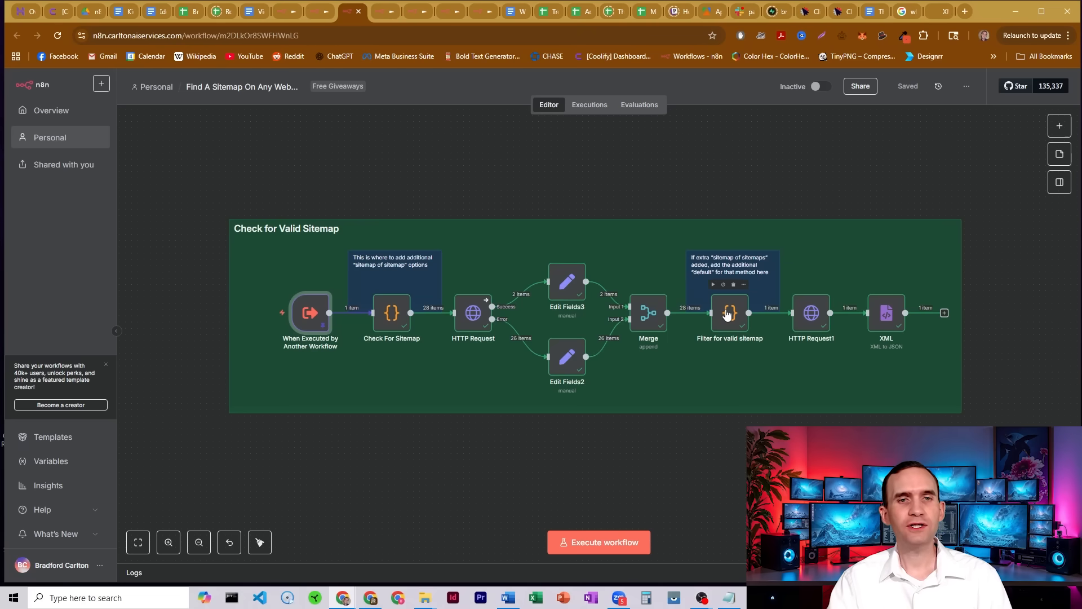
mouse_move(756, 171)
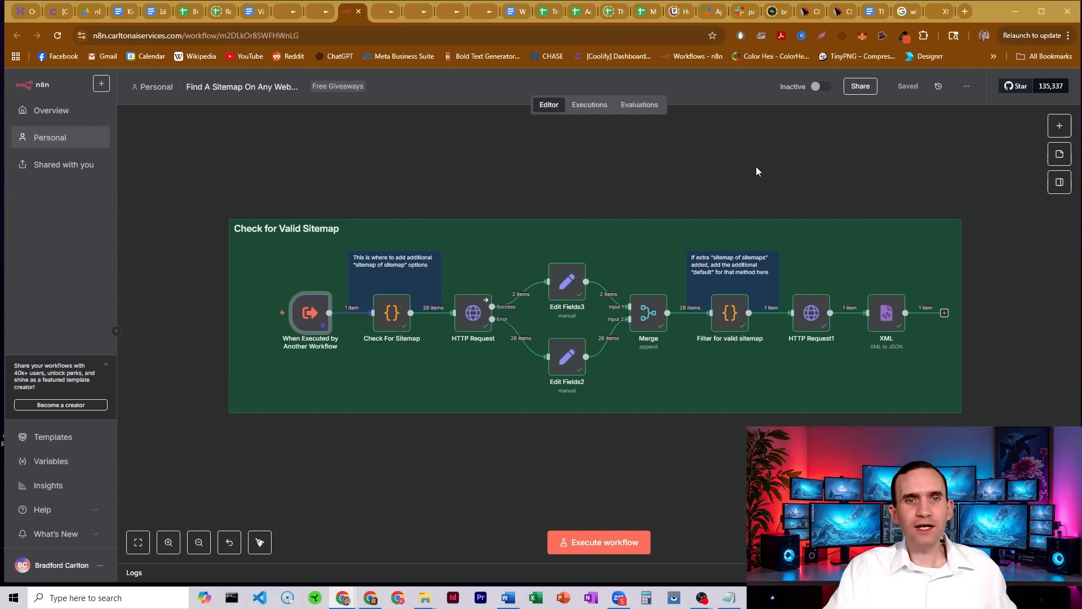
mouse_move(730, 317)
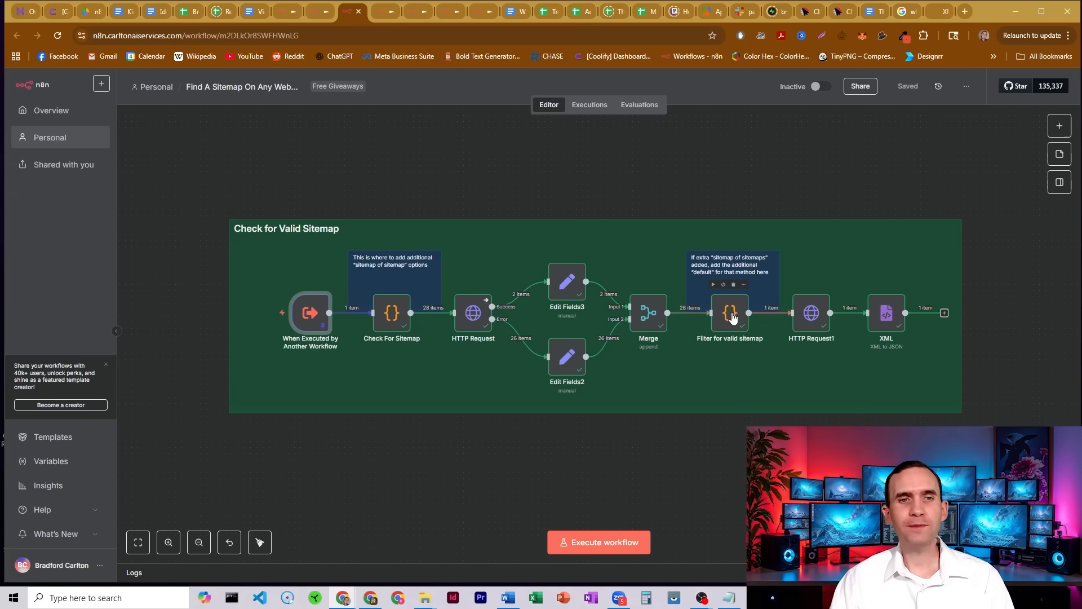
mouse_move(760, 172)
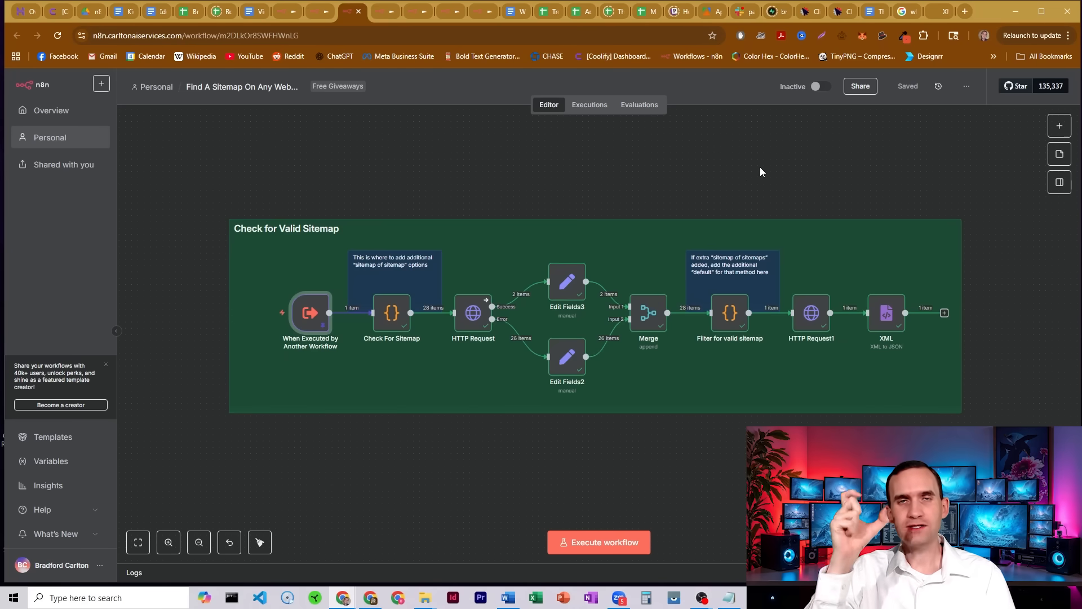
mouse_move(776, 364)
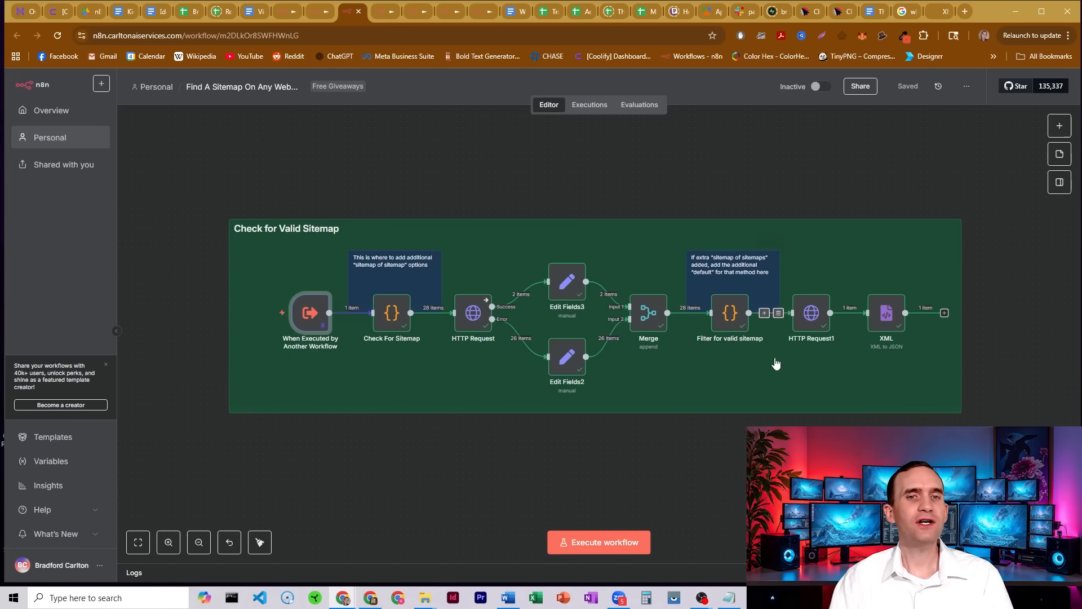
double_click(811, 312)
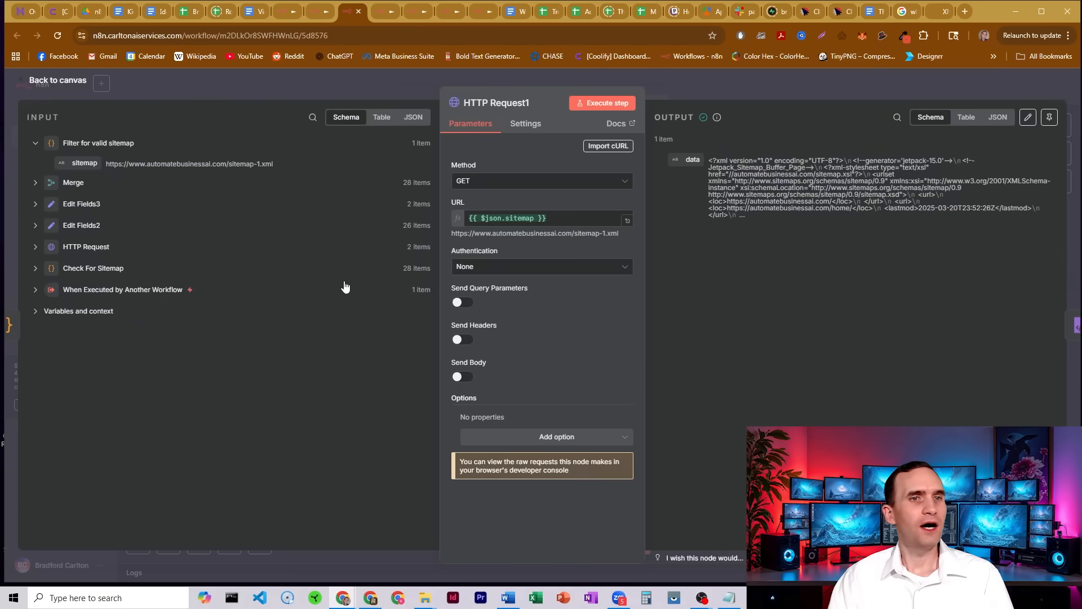
mouse_move(482, 233)
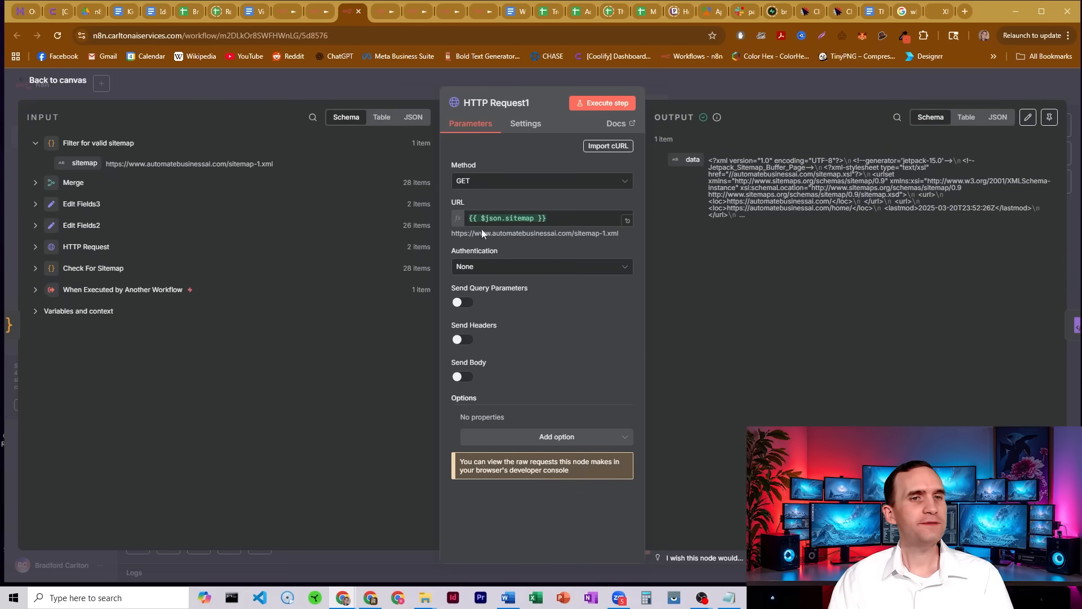
mouse_move(688, 81)
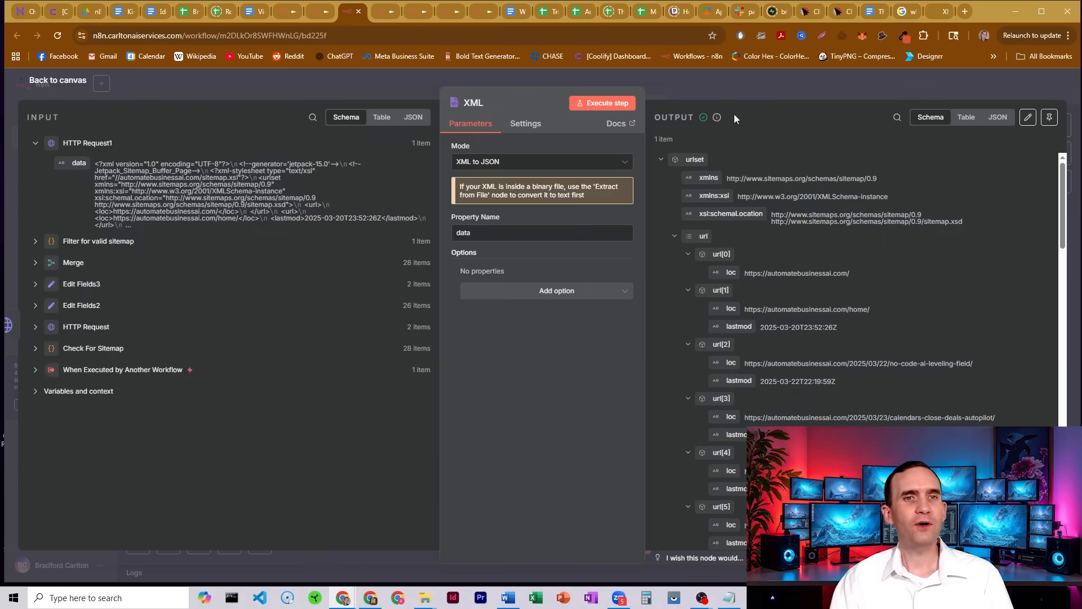
mouse_move(780, 232)
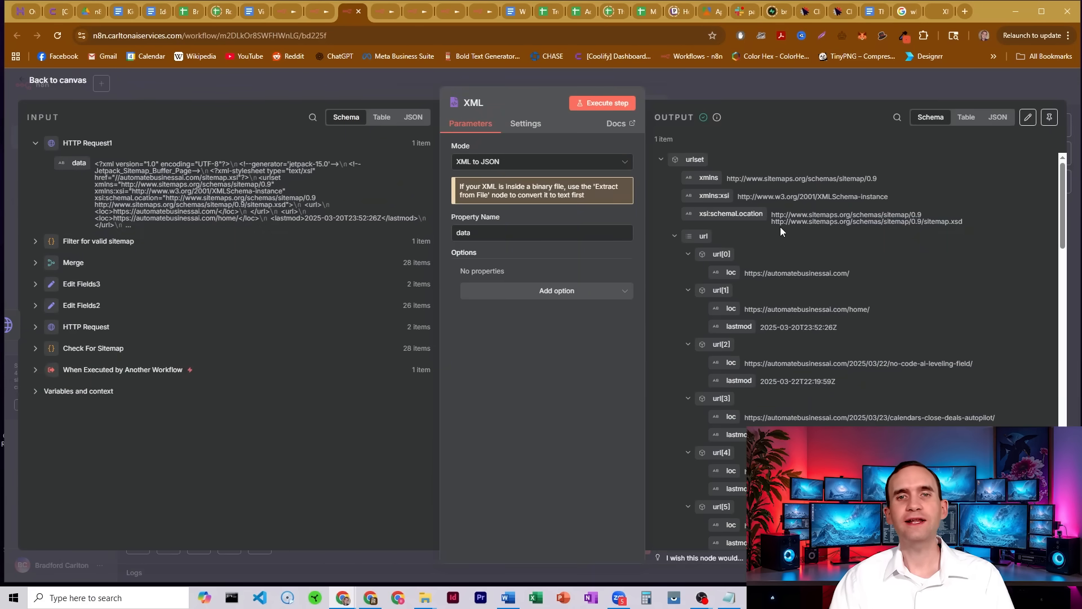
scroll(down, 3)
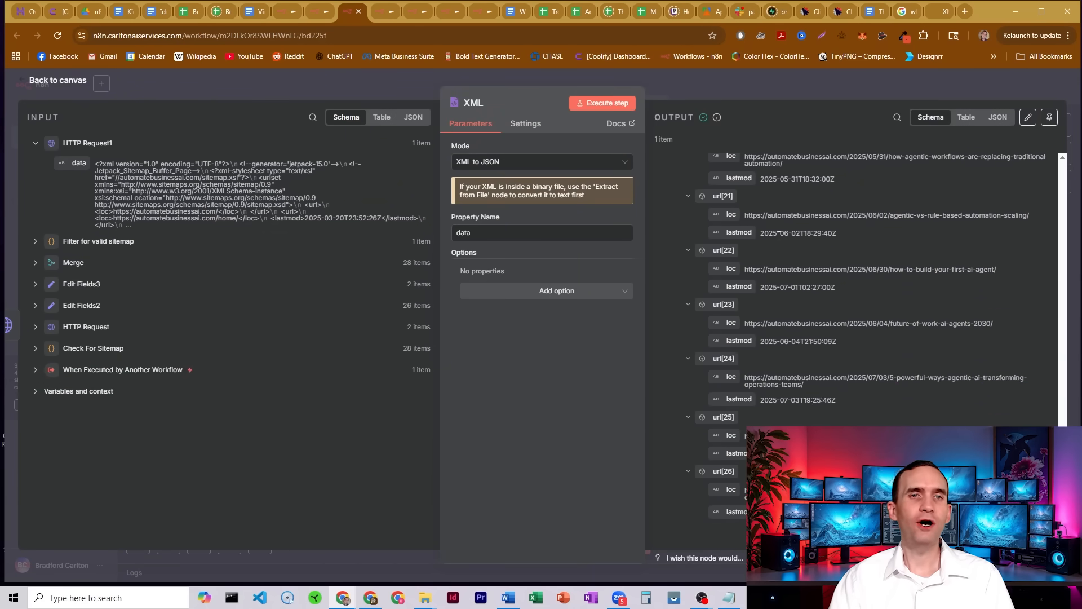
click(58, 80)
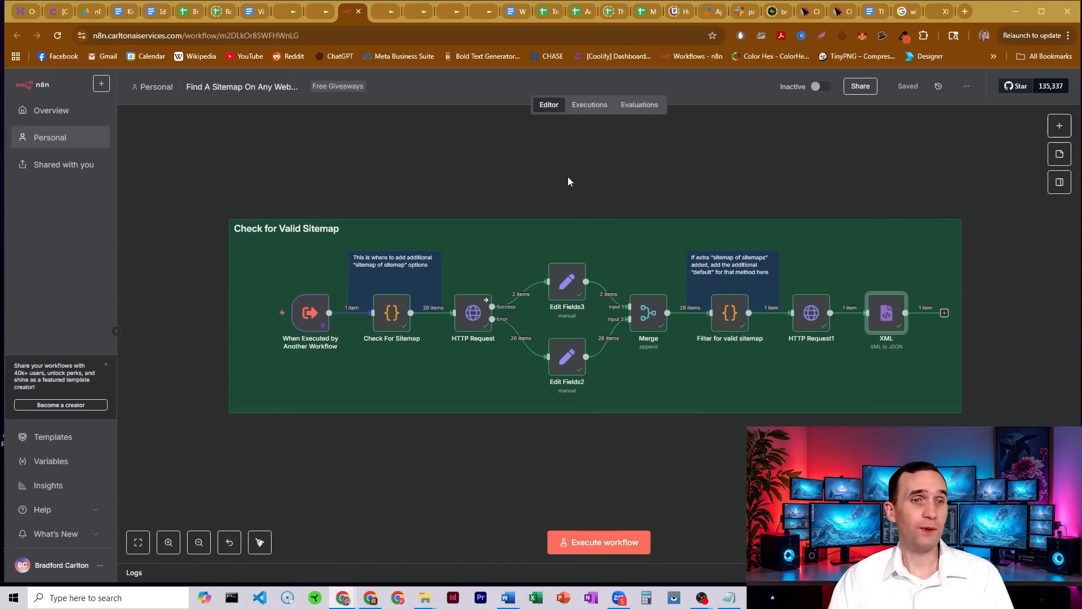
mouse_move(648, 174)
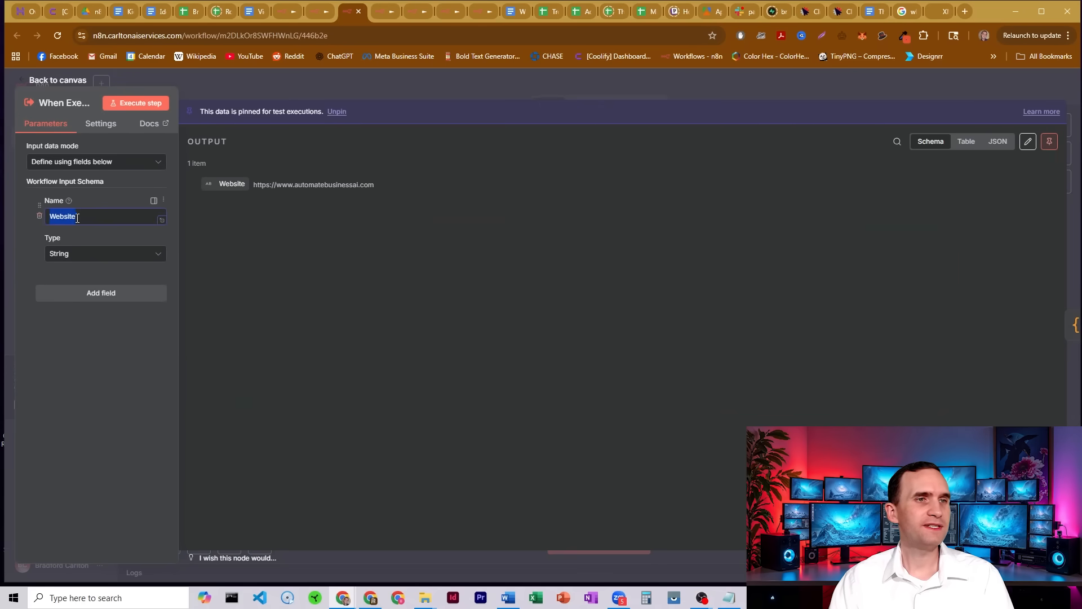
click(57, 80)
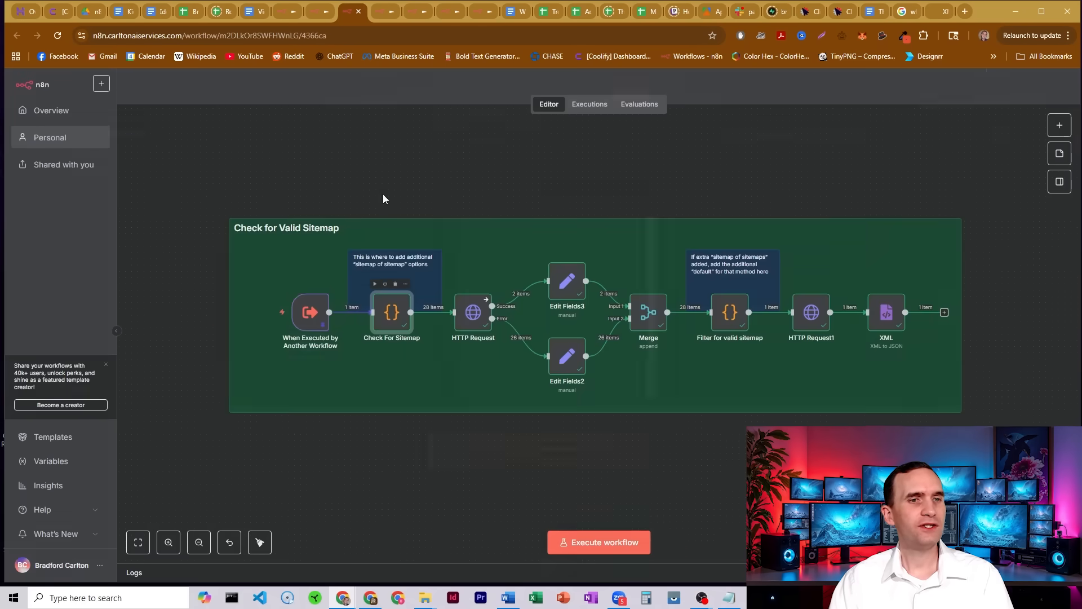
double_click(390, 312)
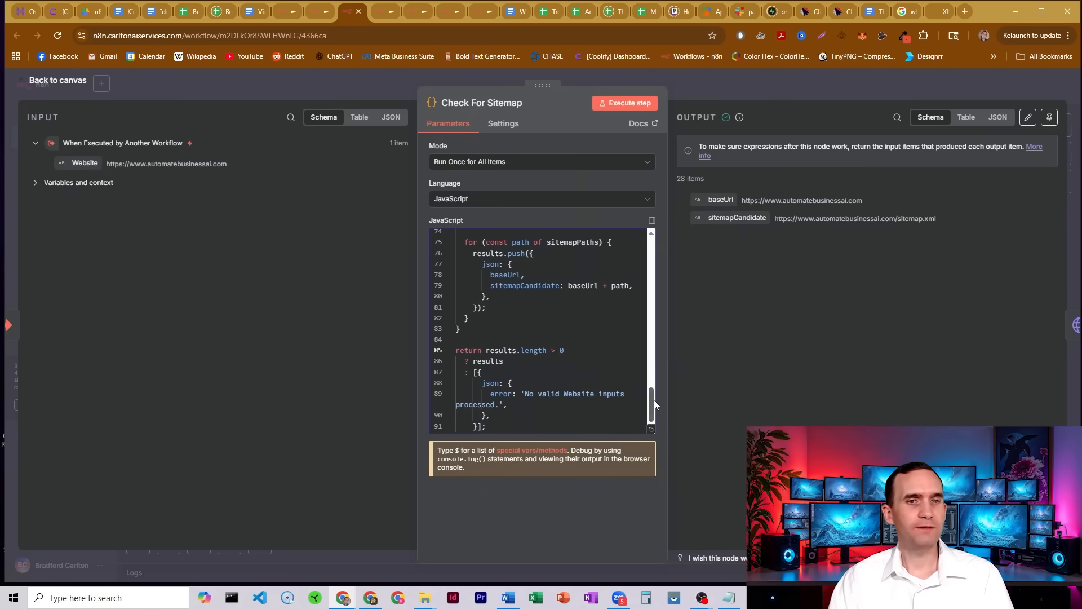
scroll(up, 3)
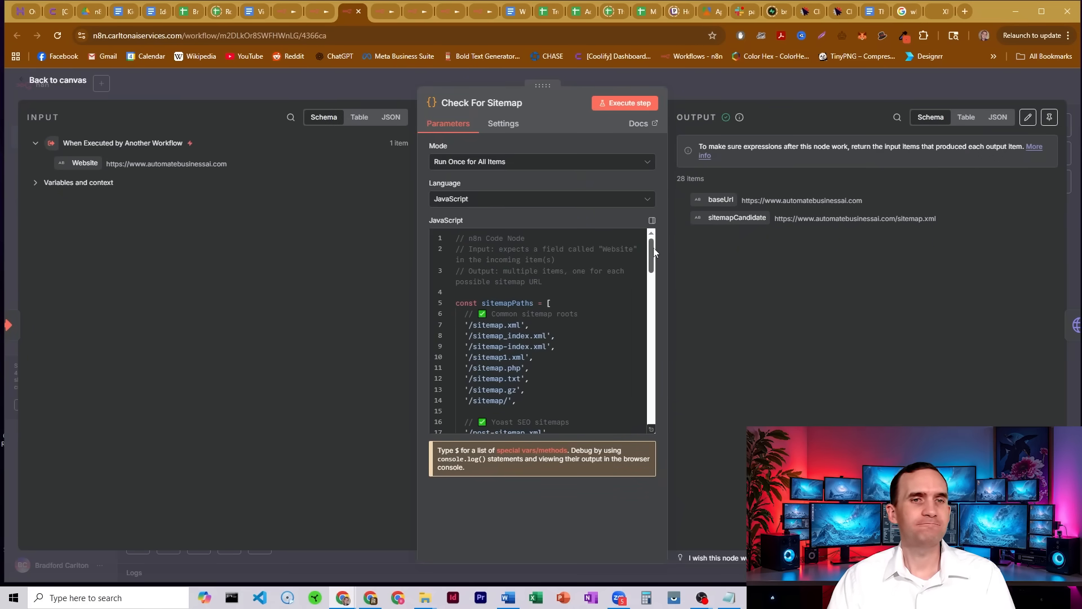
scroll(down, 3)
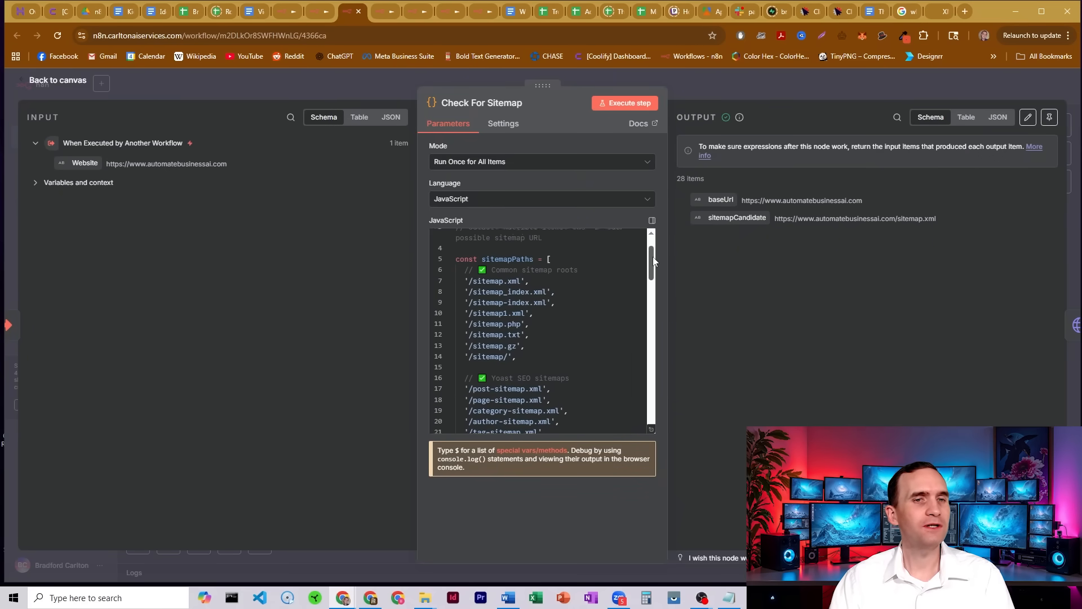
scroll(up, 3)
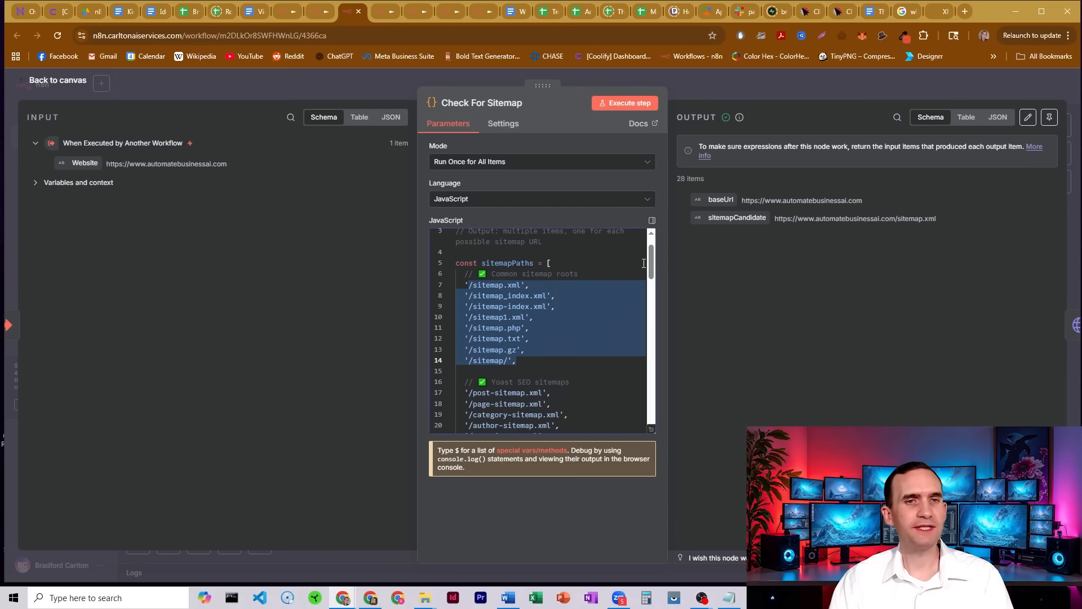
scroll(down, 3)
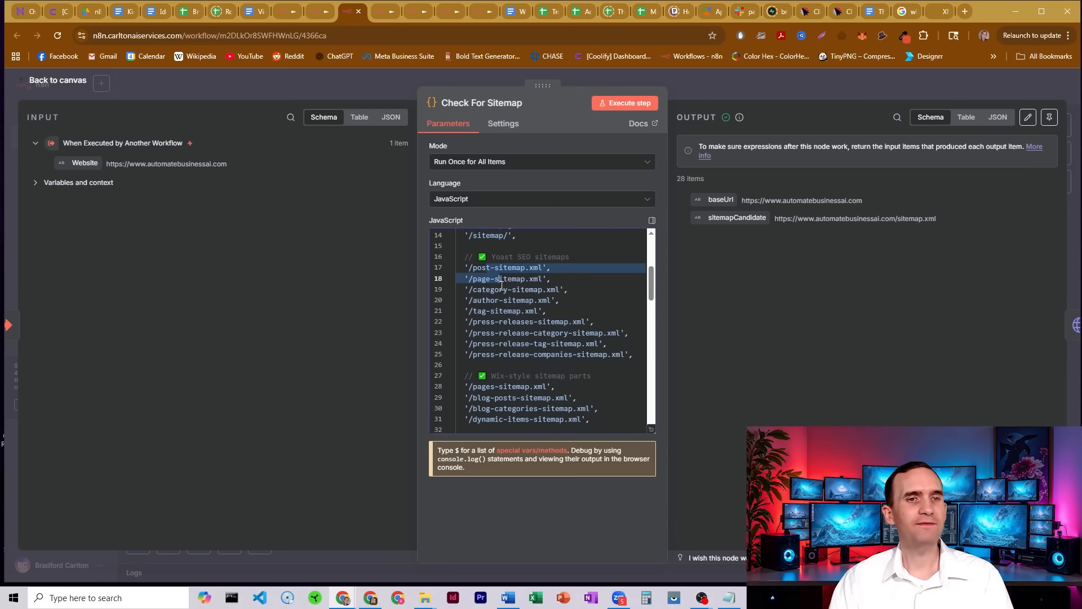
scroll(up, 3)
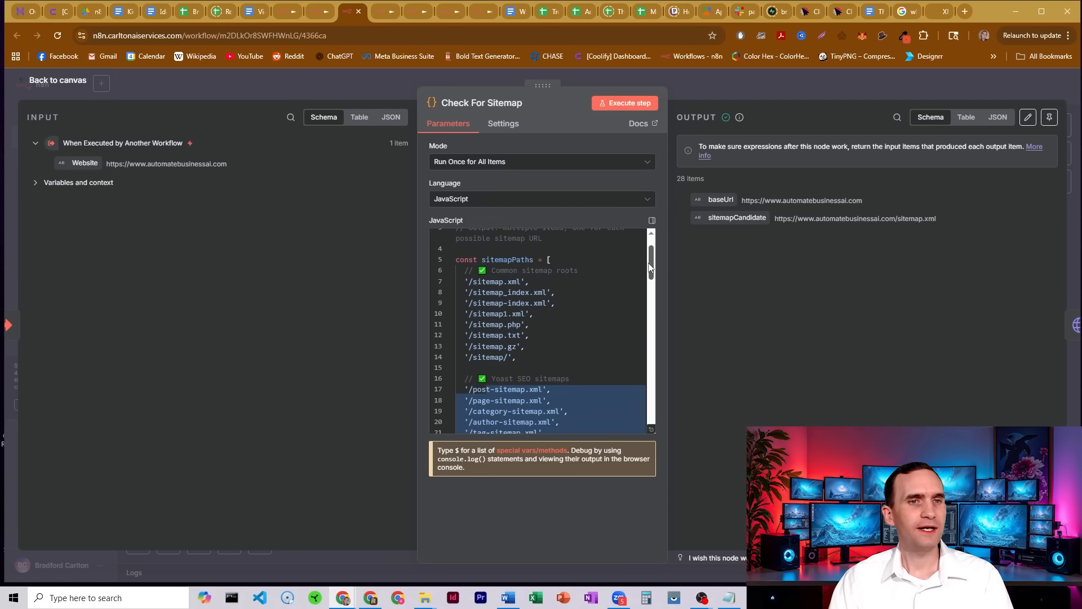
scroll(up, 3)
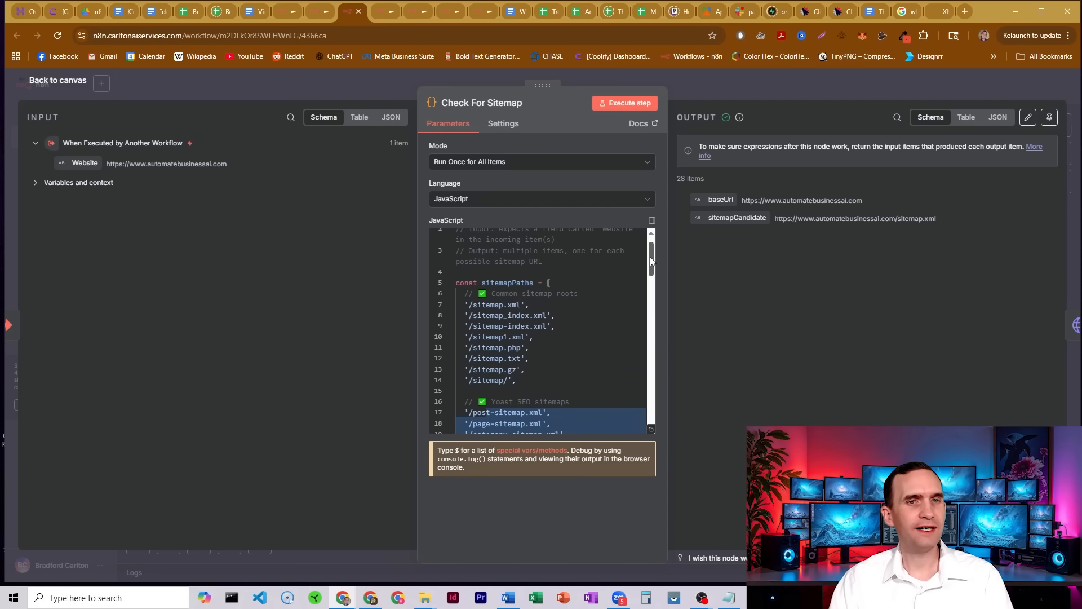
scroll(down, 3)
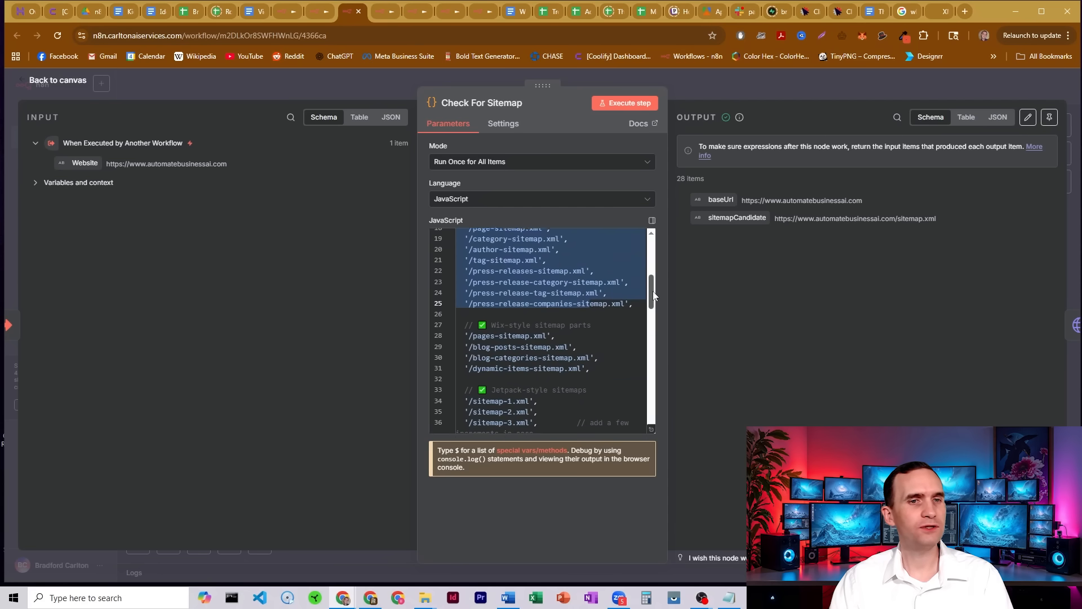
scroll(down, 3)
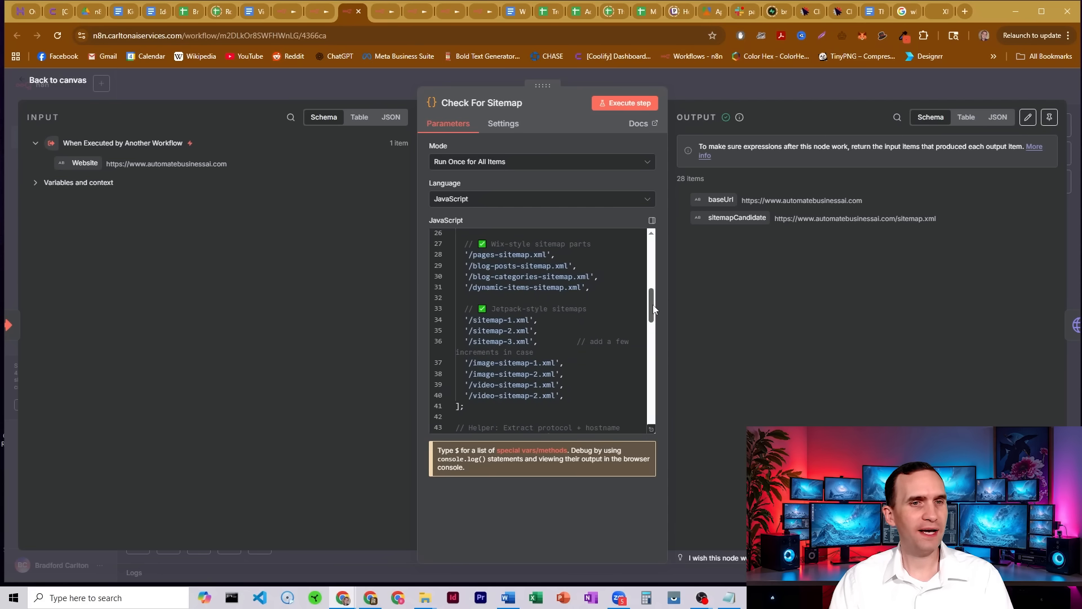
scroll(down, 3)
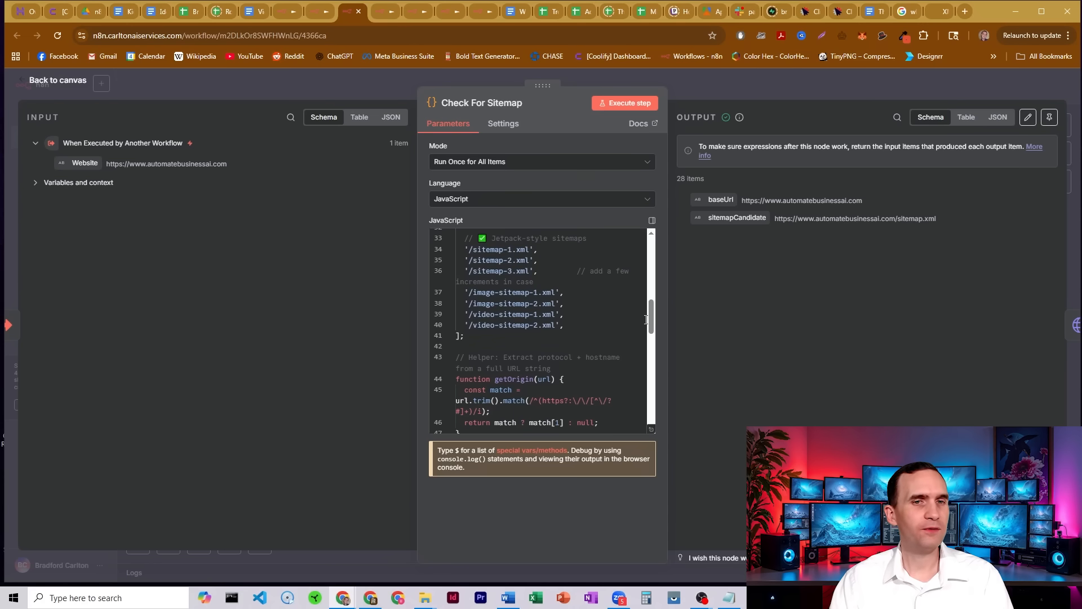
scroll(down, 3)
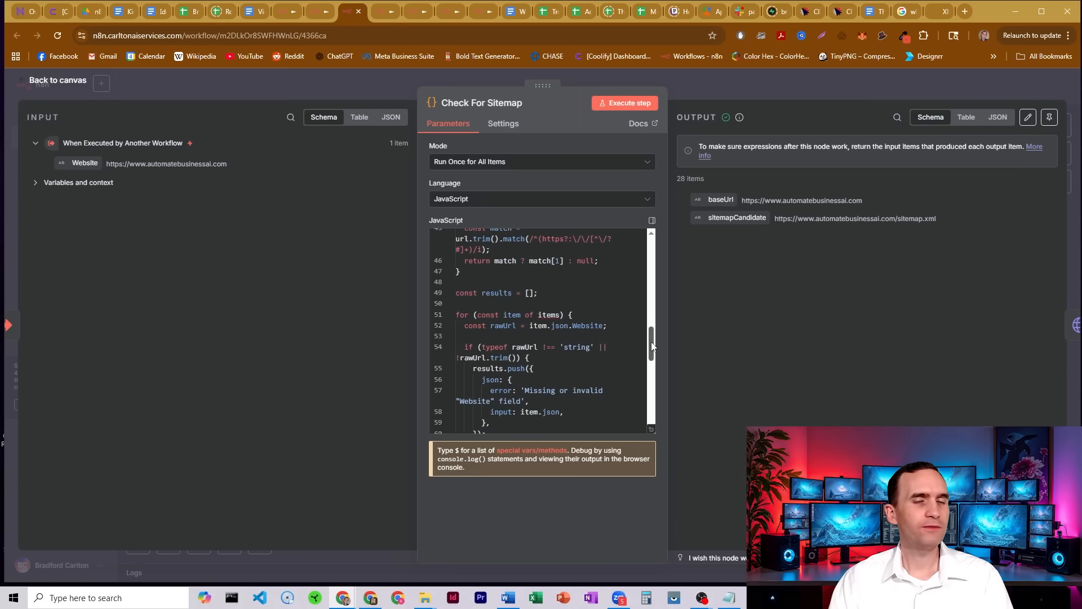
scroll(up, 3)
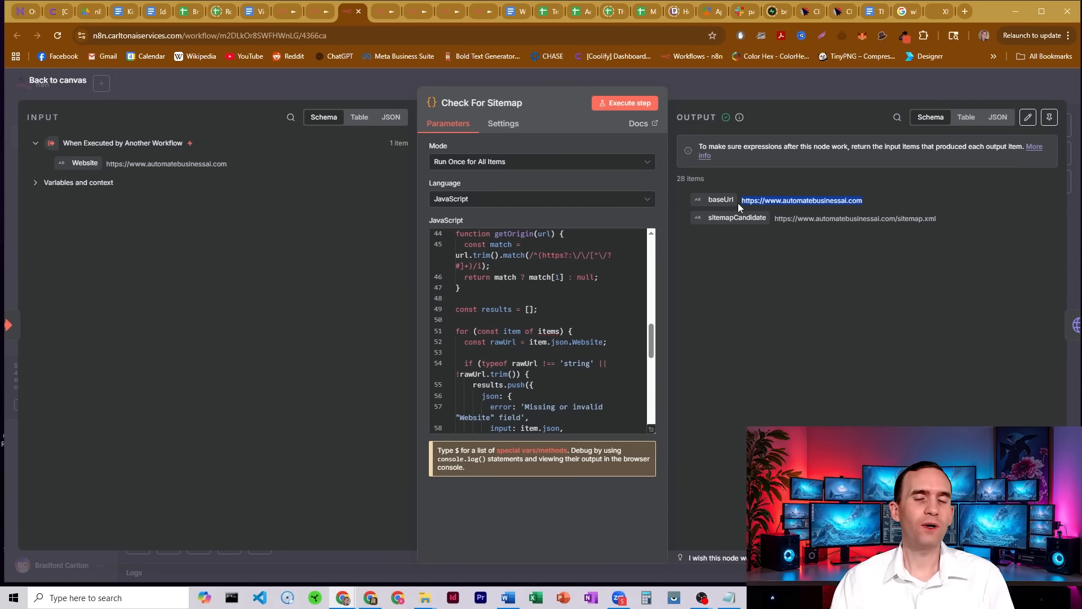
mouse_move(758, 100)
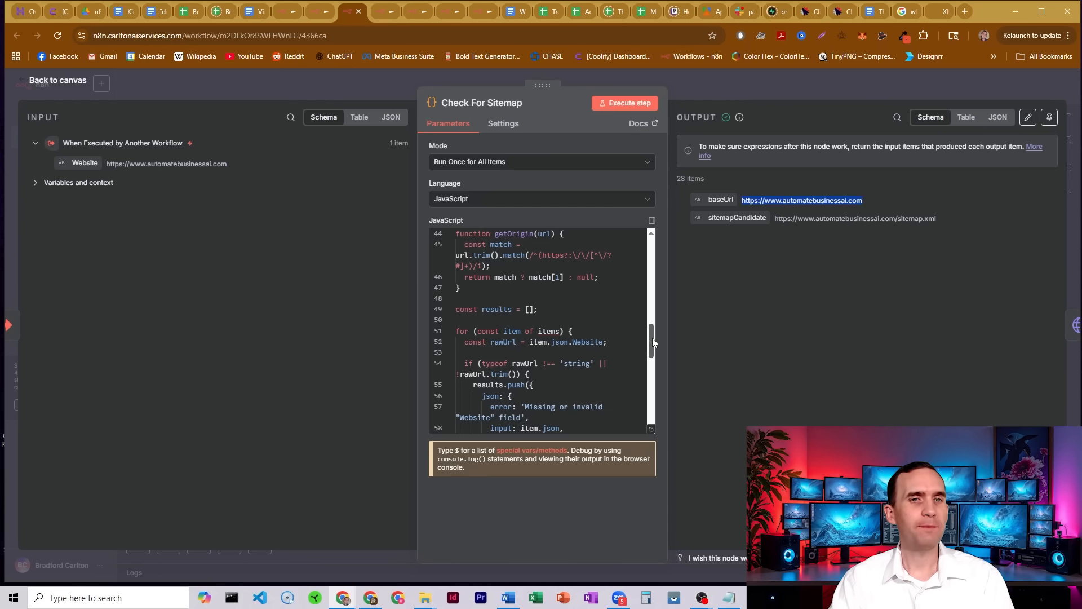
click(57, 80)
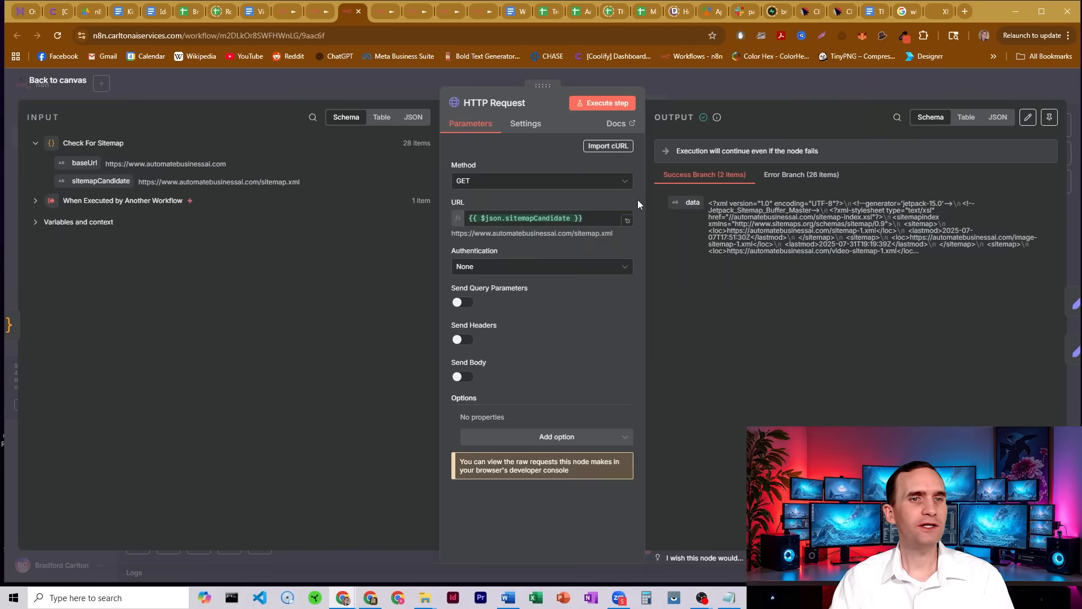
Step: Inspect the HTTP Request error branch's 26 failed items, then return to the canvas
click(525, 218)
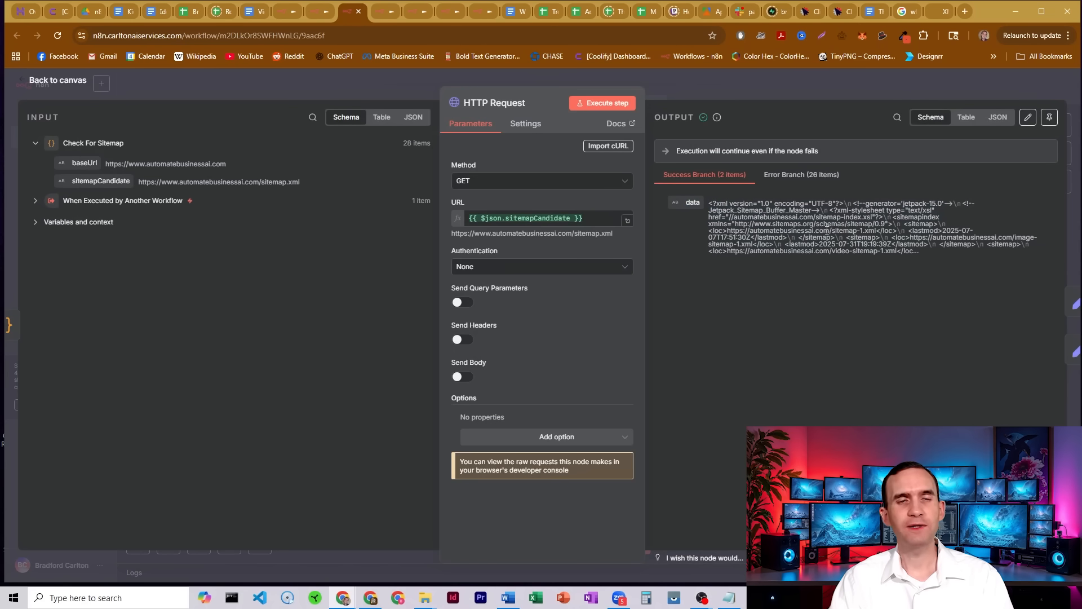
mouse_move(800, 178)
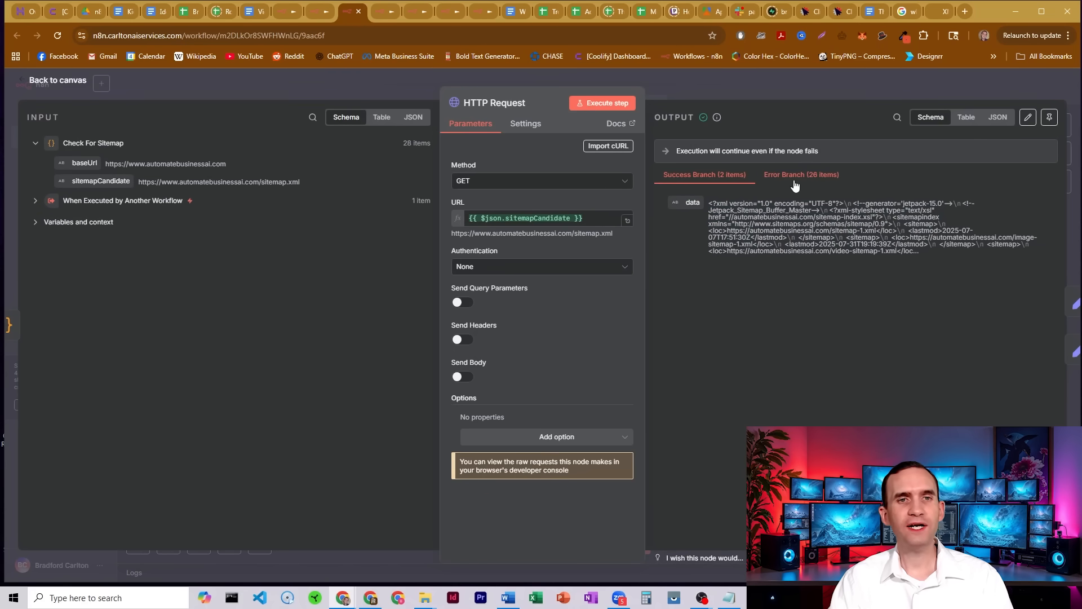
click(800, 175)
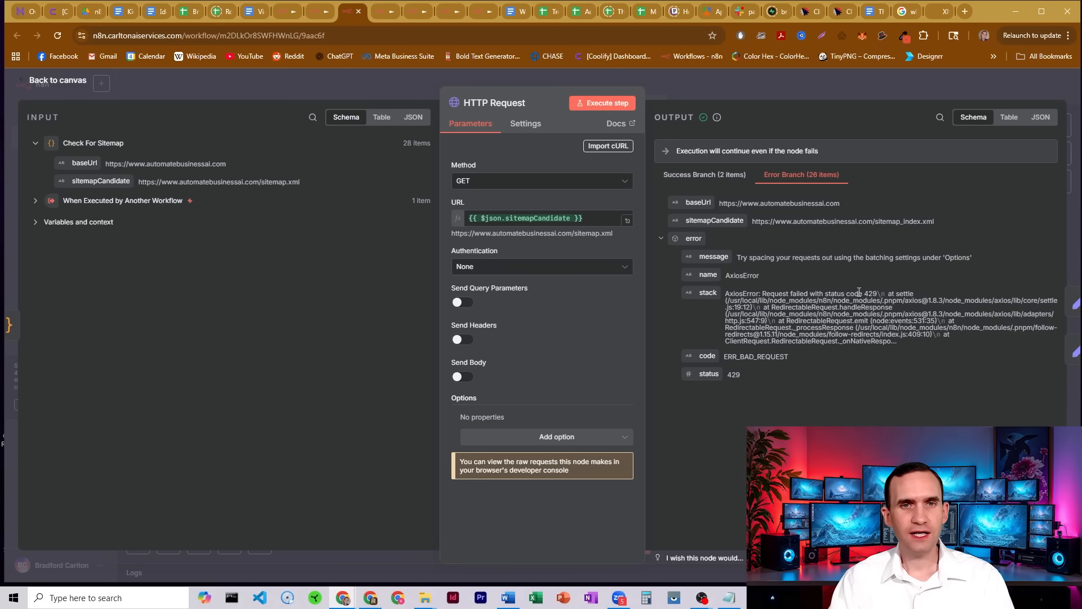
mouse_move(774, 278)
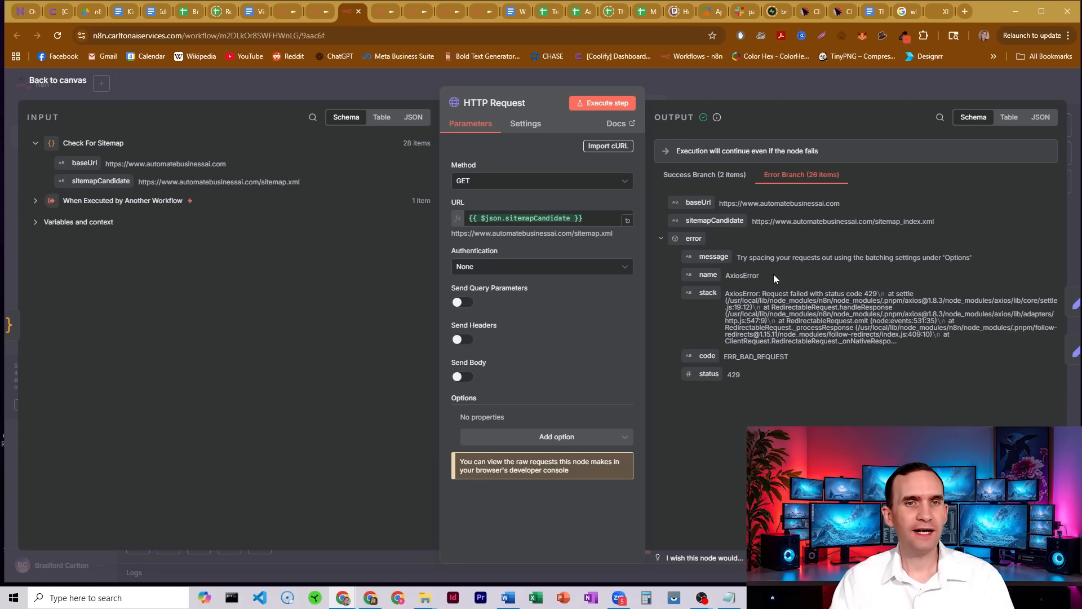
mouse_move(796, 323)
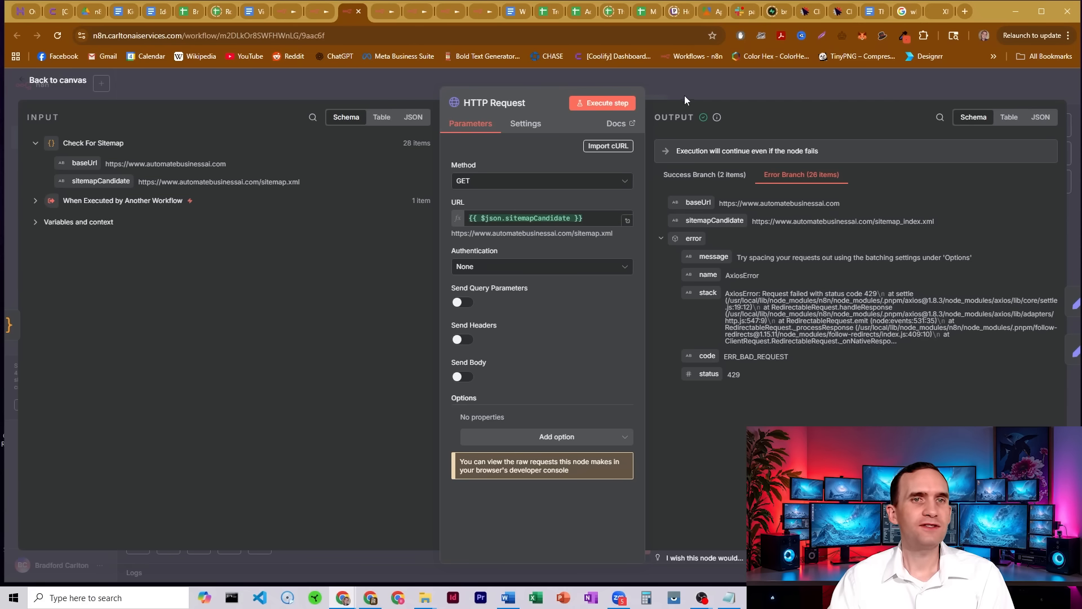
click(57, 80)
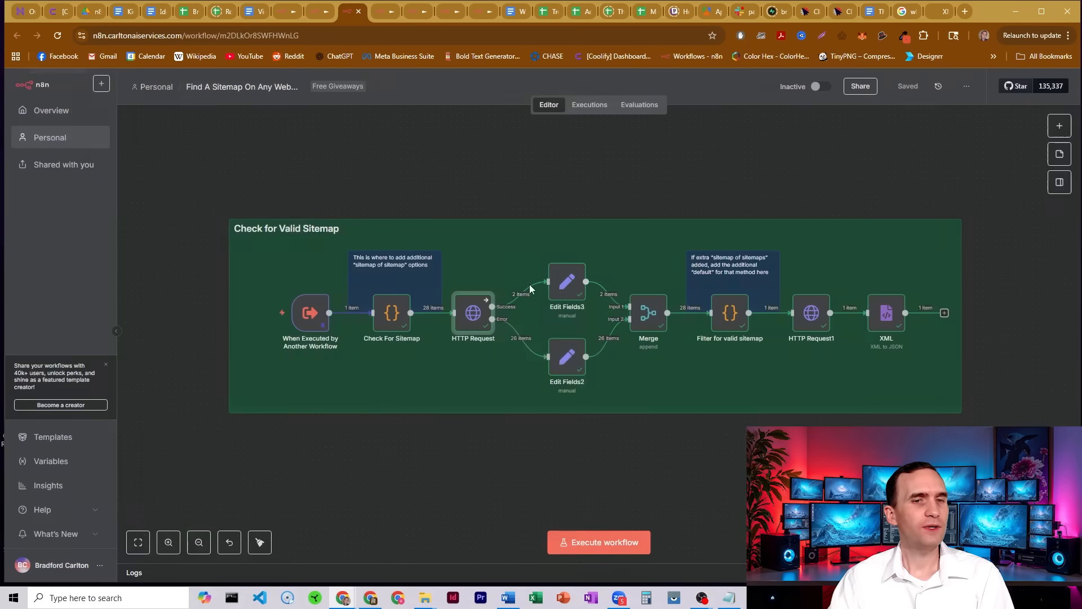
mouse_move(566, 282)
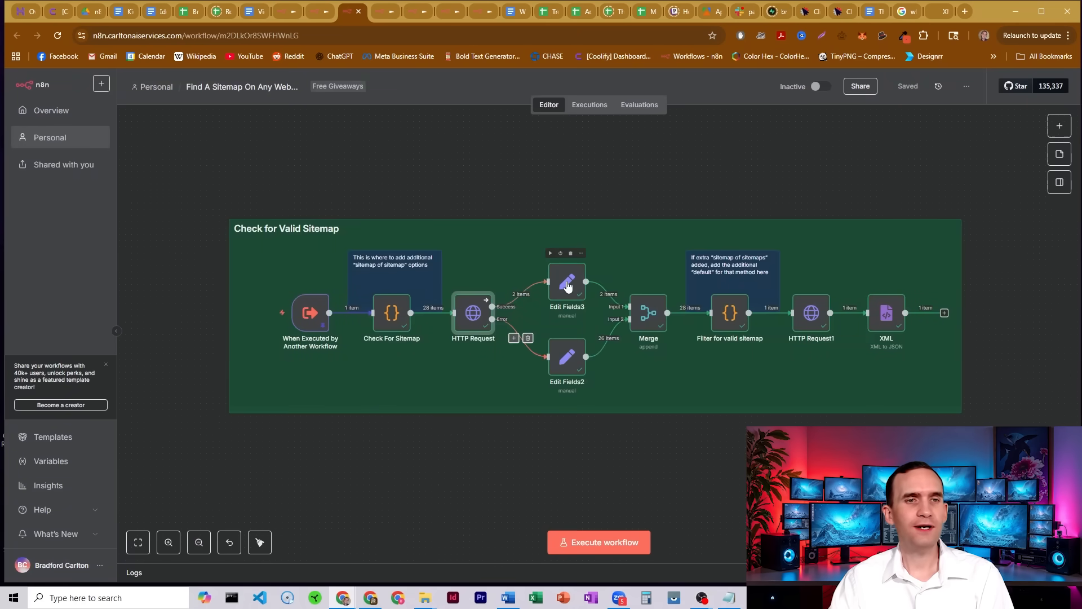
Step: Inspect the Edit Fields3 and Merge nodes, returning to the canvas after each
double_click(566, 281)
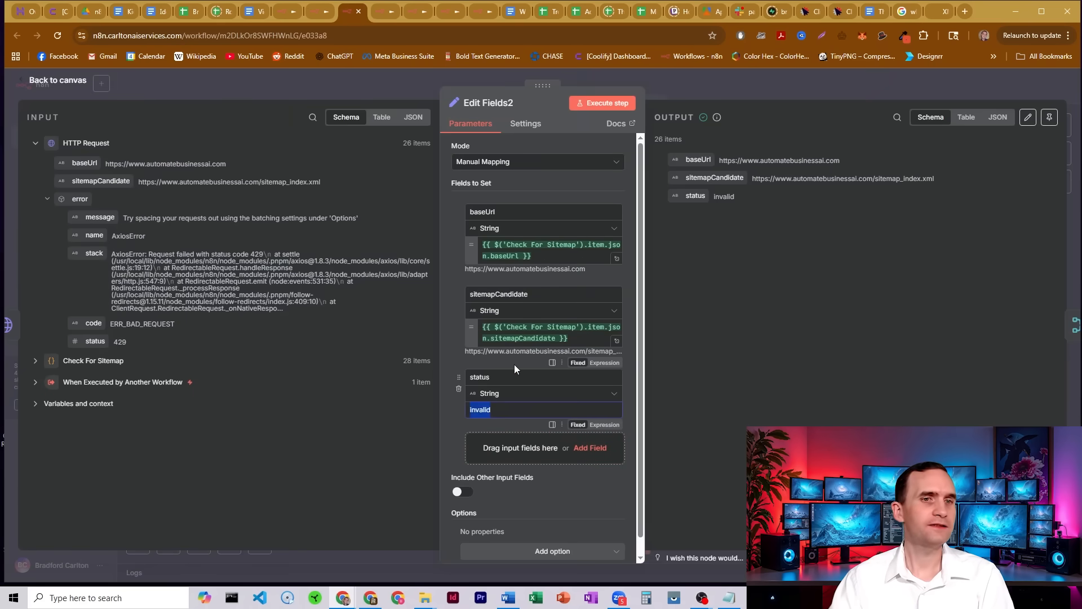
click(57, 80)
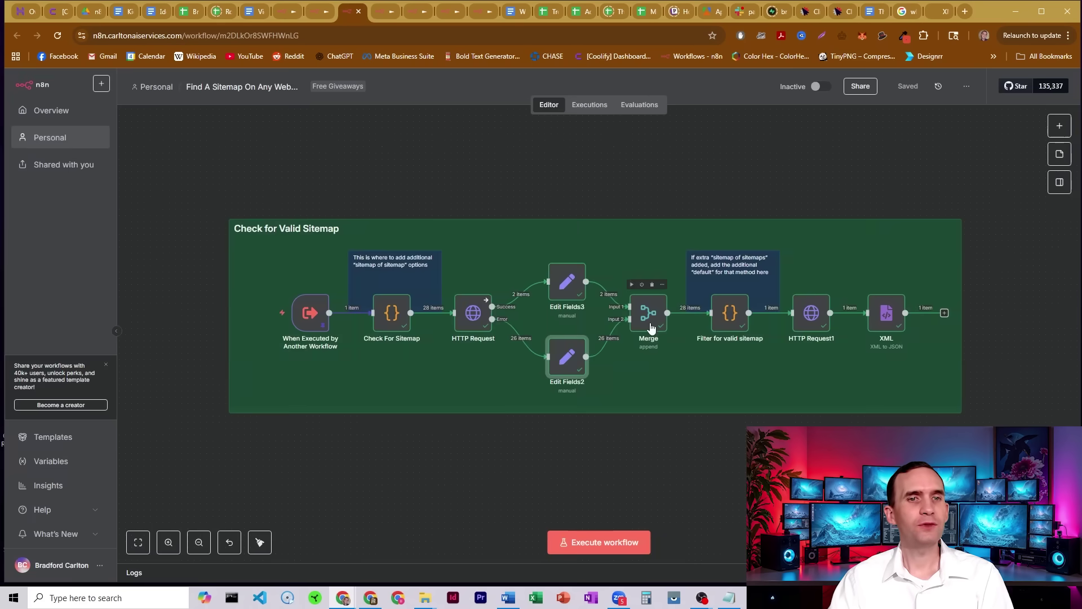
double_click(648, 313)
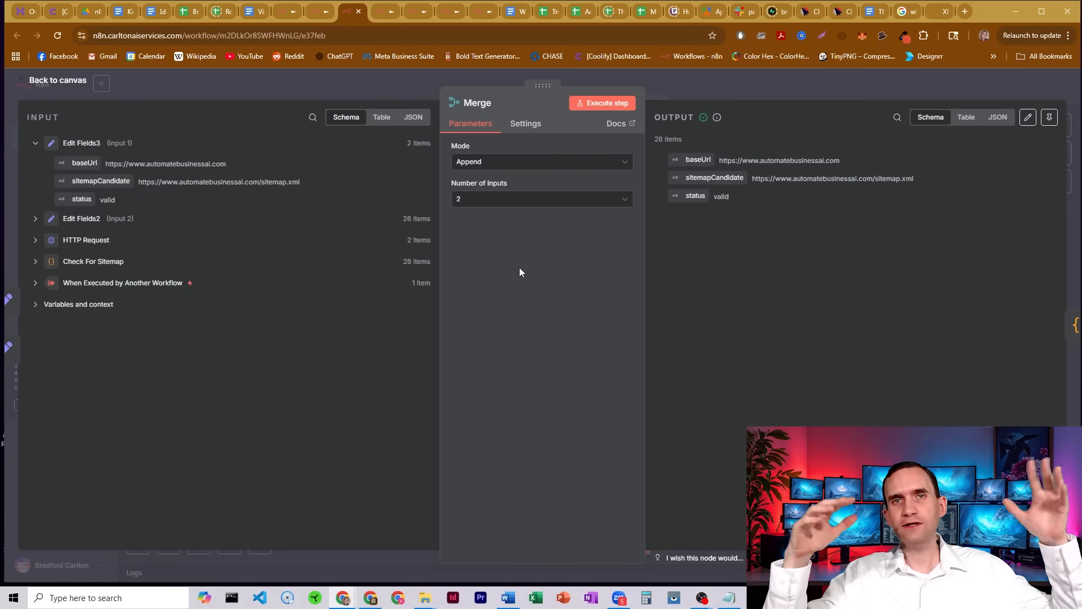
click(58, 80)
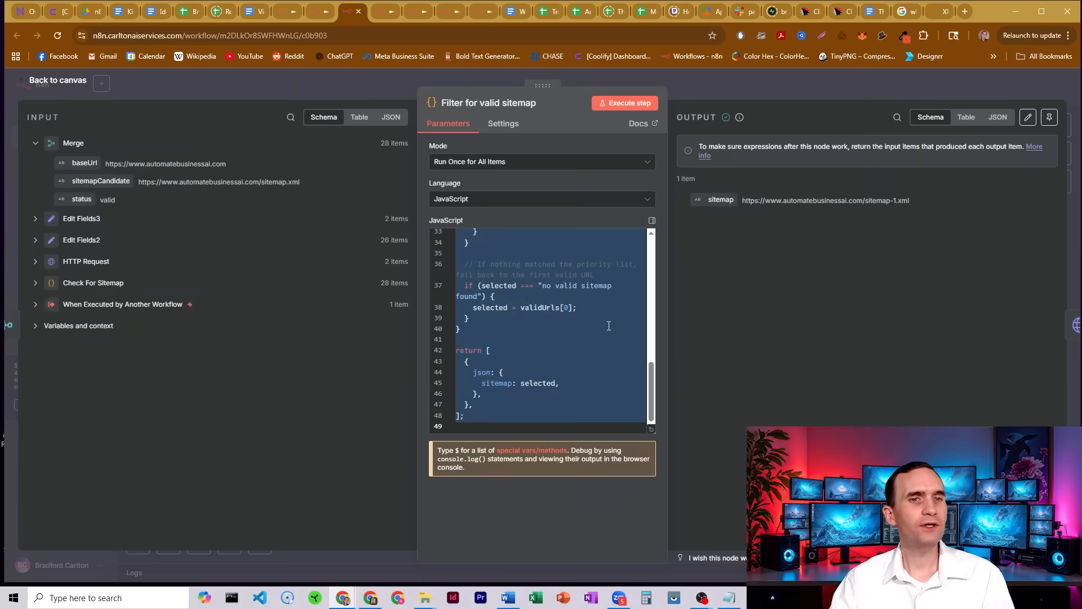
Step: Scroll through the sitemap filter code's priority list and its sitemap-1.xml output
scroll(up, 3)
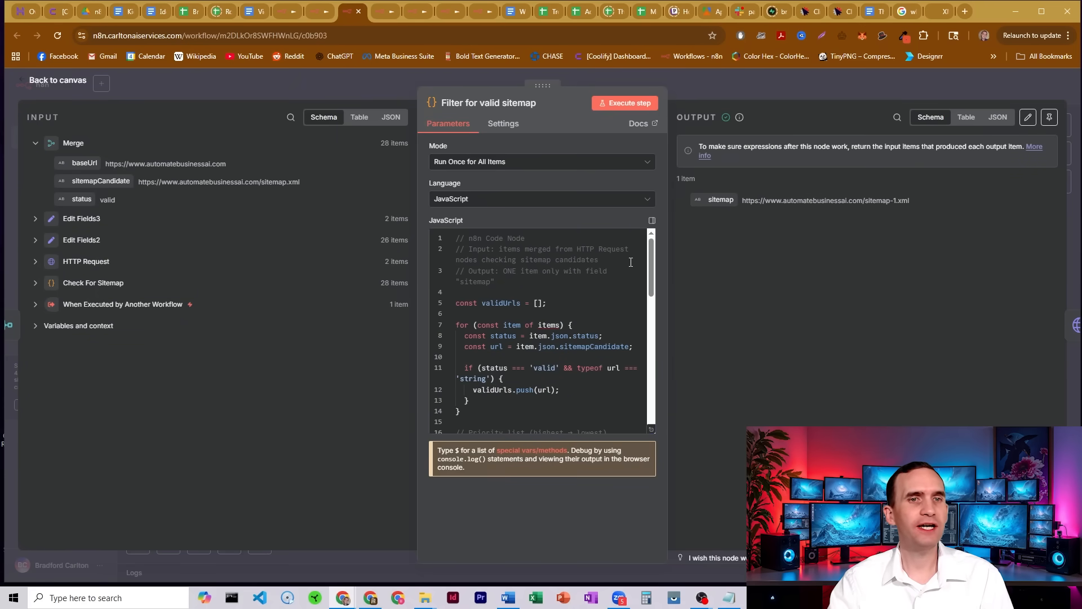
scroll(down, 3)
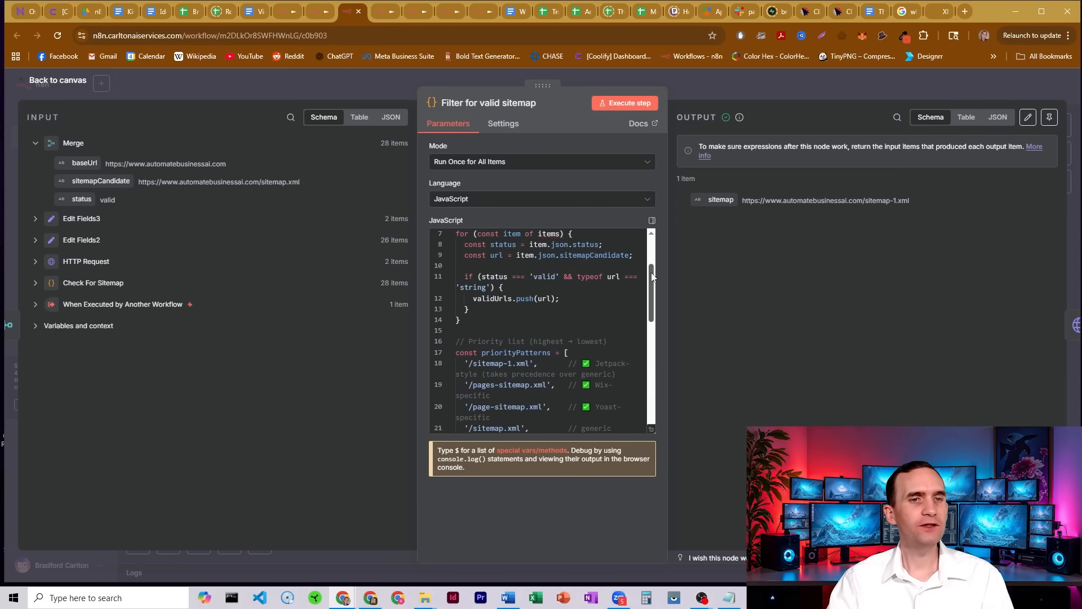
scroll(down, 3)
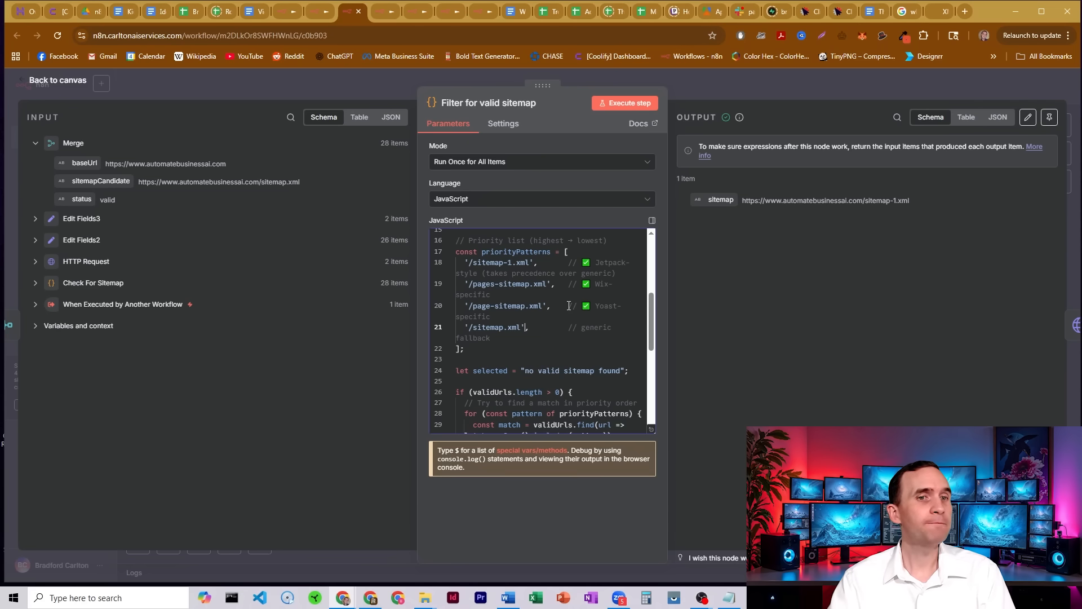
scroll(down, 3)
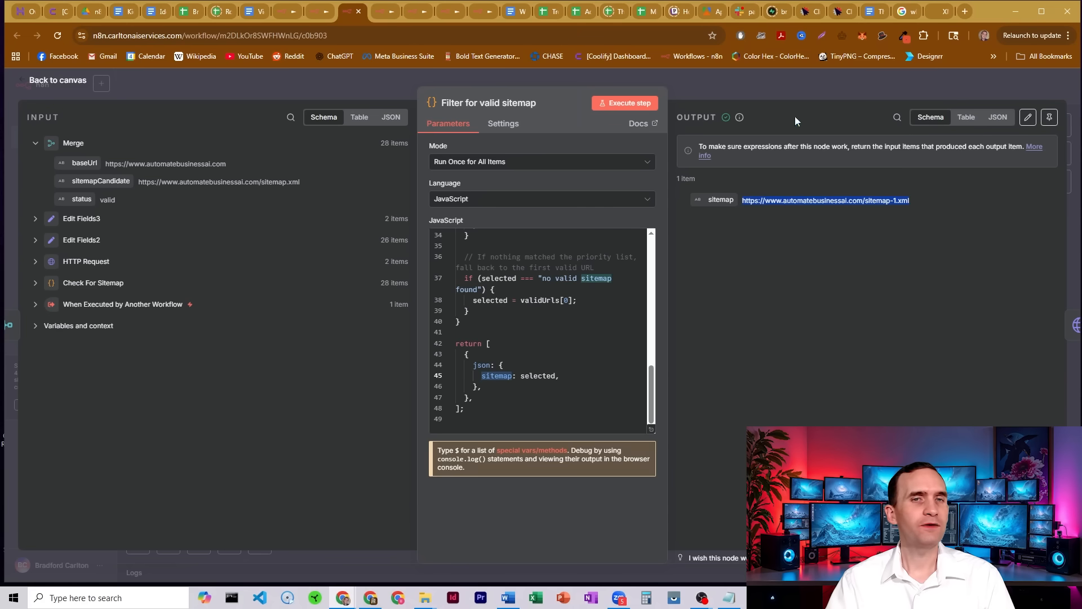
mouse_move(889, 212)
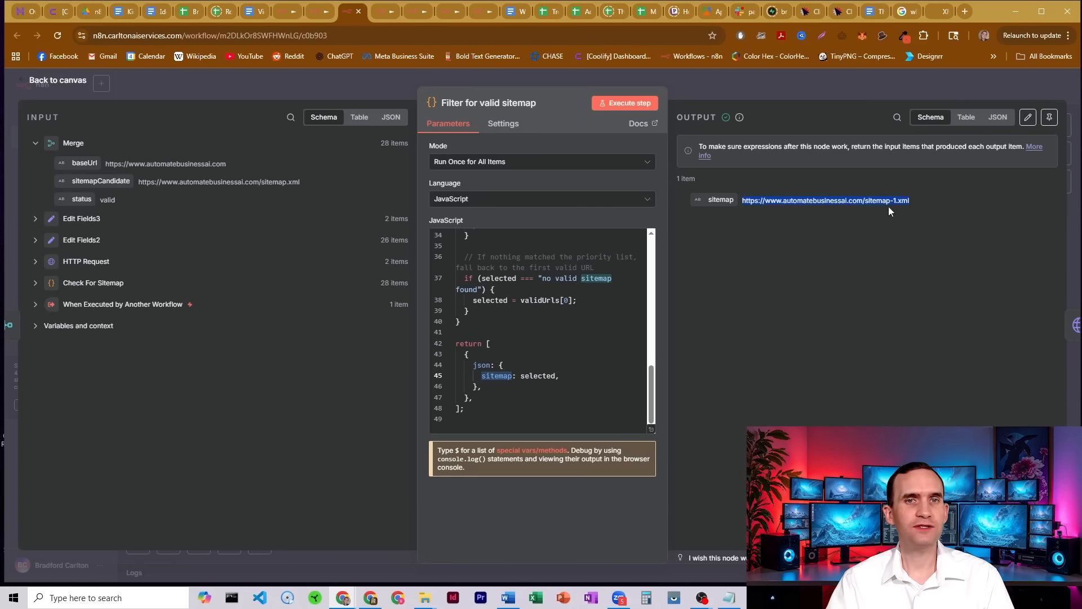
Step: Check HTTP Request1's fetched sitemap XML, then return to the workflow canvas
click(58, 80)
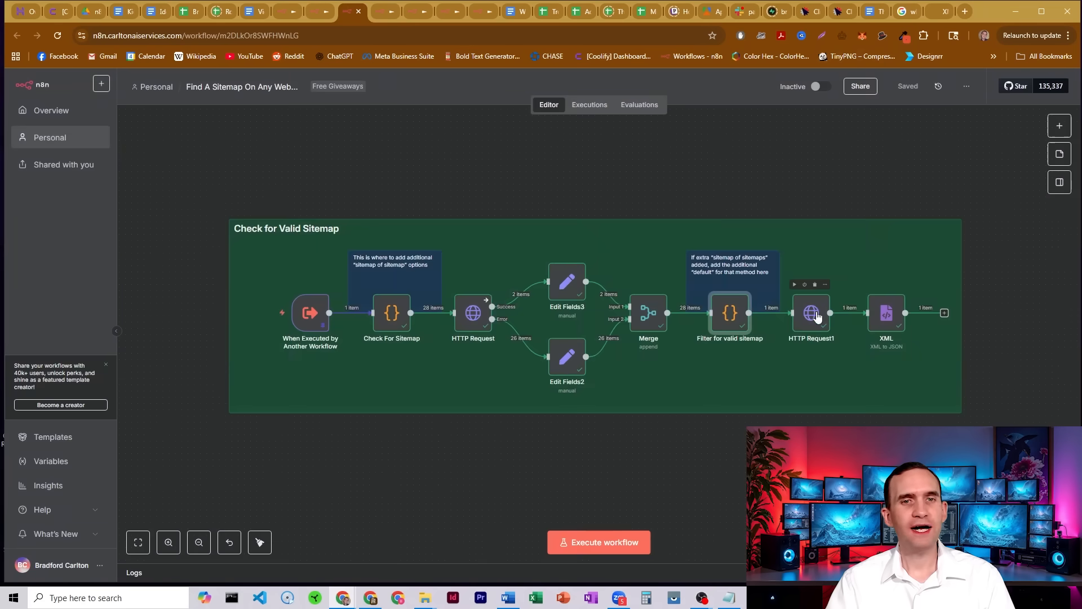
double_click(812, 313)
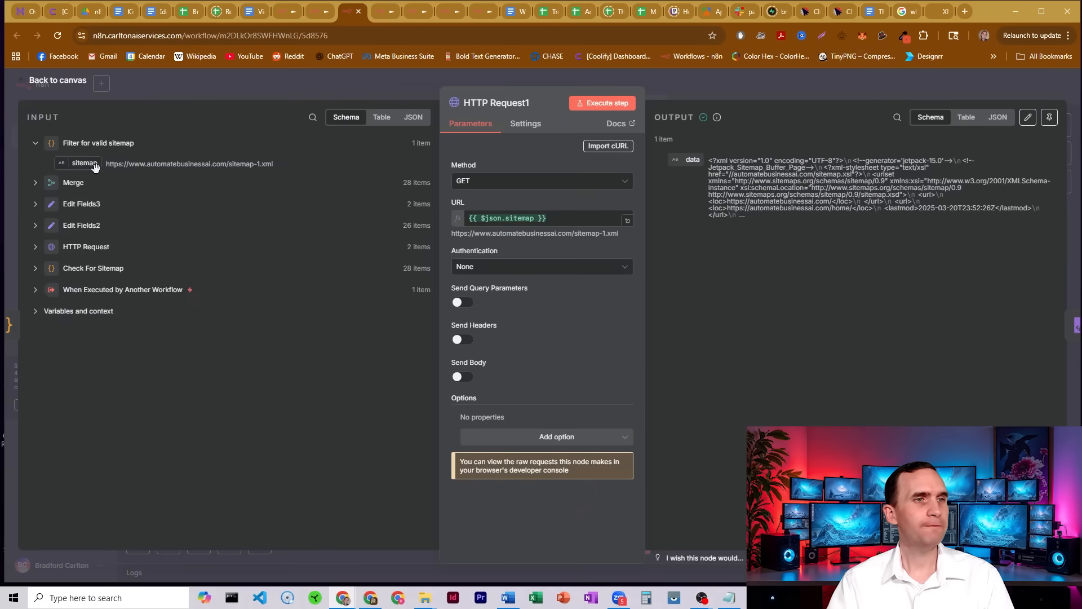
mouse_move(852, 216)
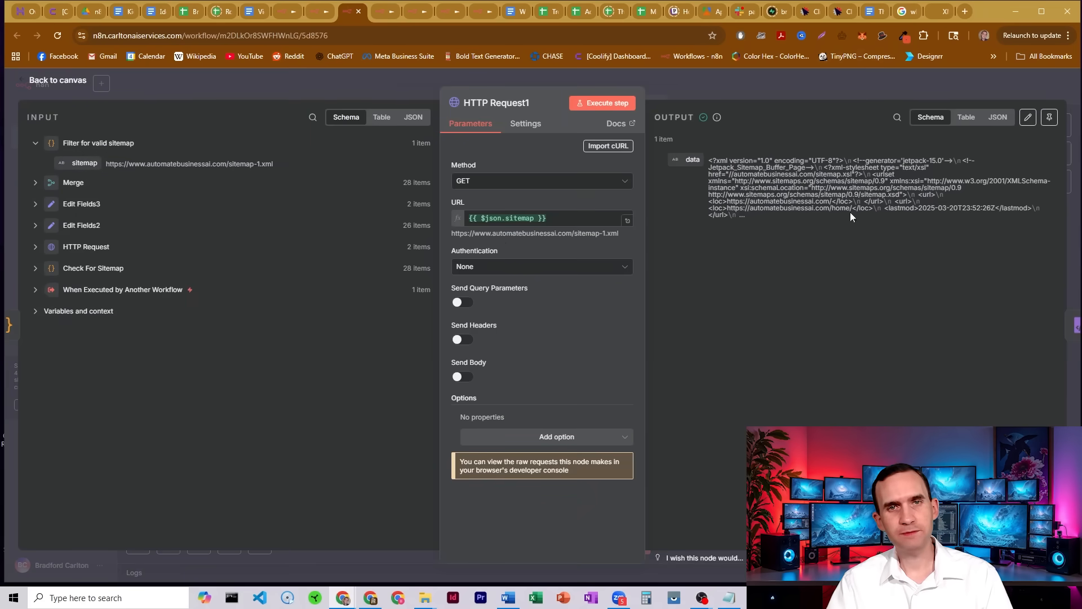
click(57, 80)
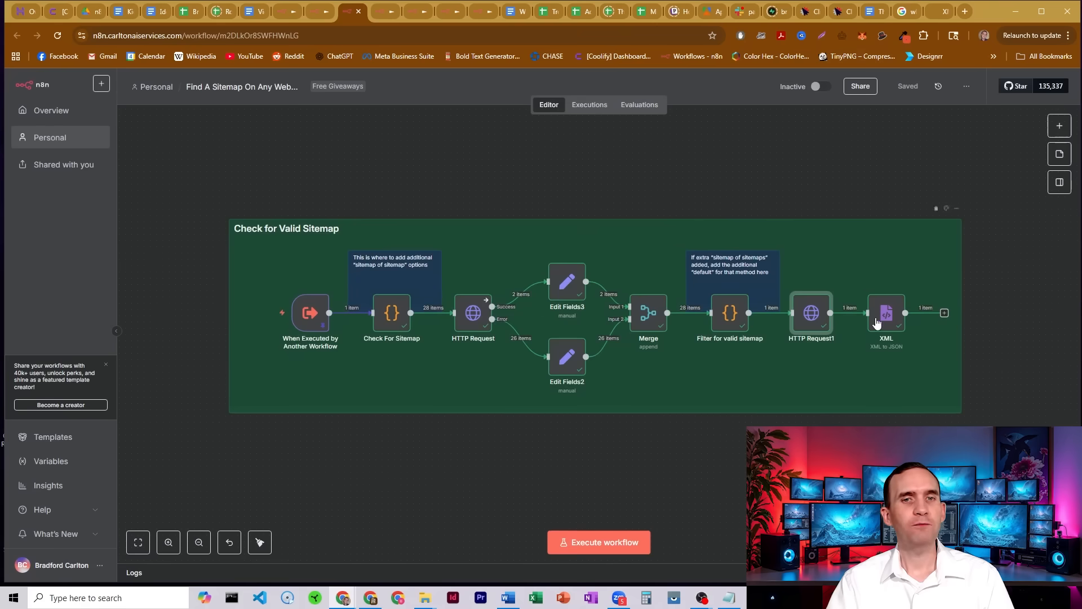
double_click(887, 312)
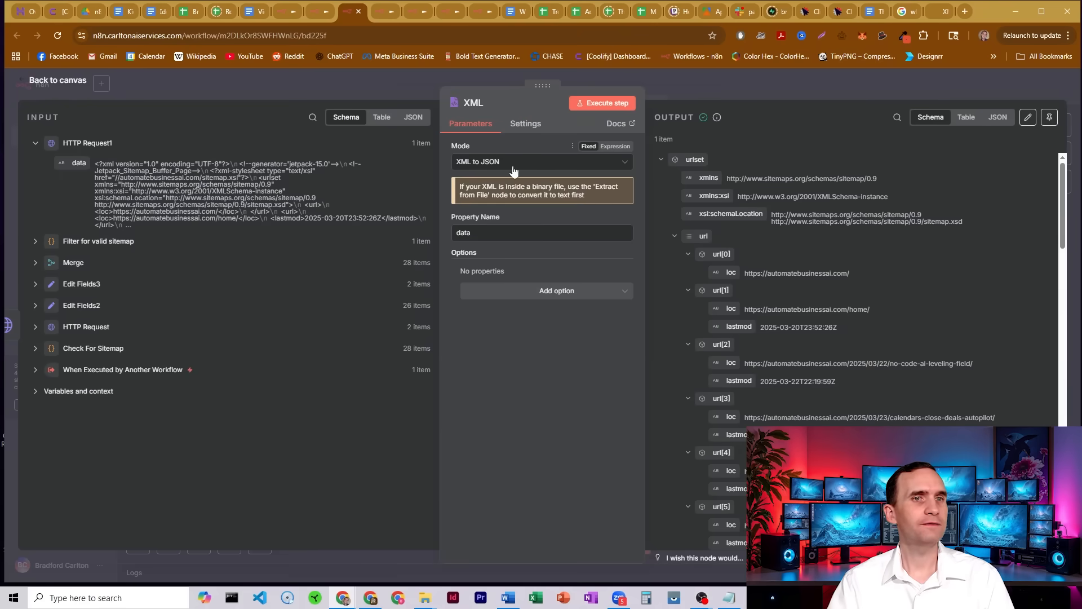
mouse_move(495, 121)
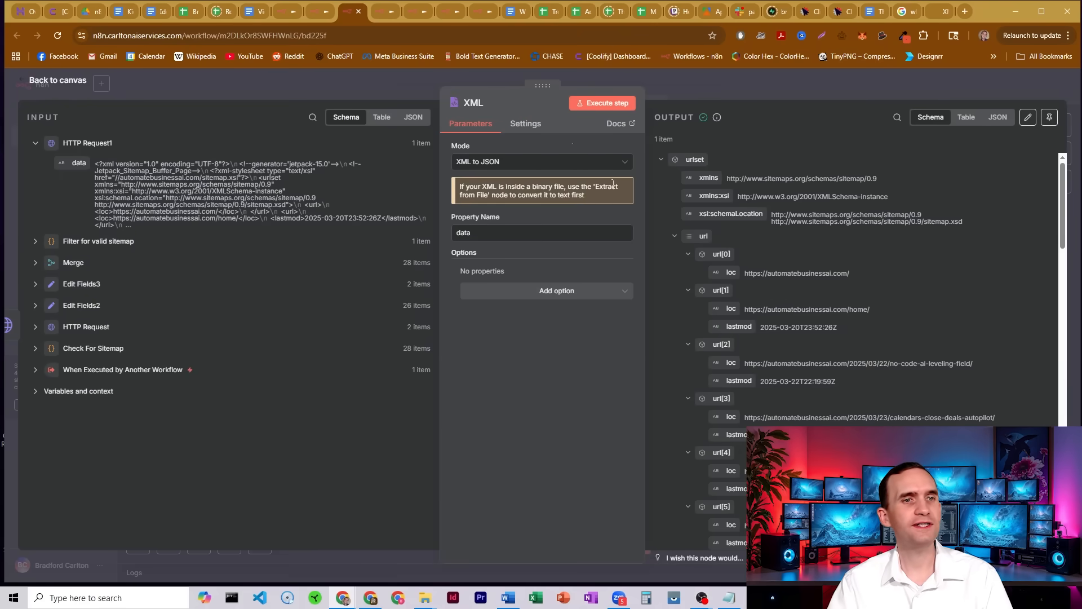
click(542, 233)
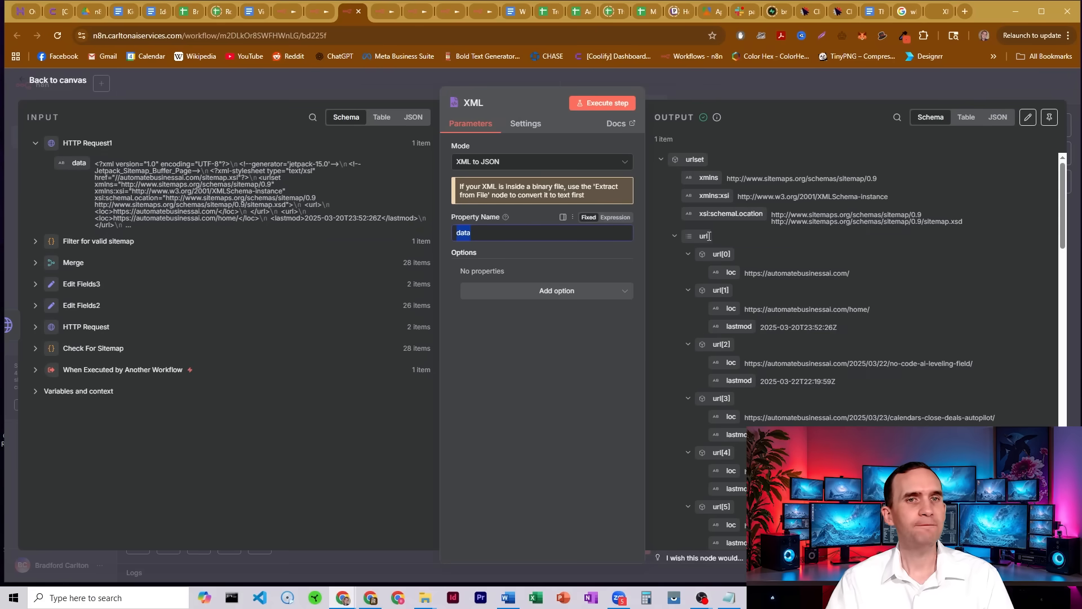
scroll(down, 3)
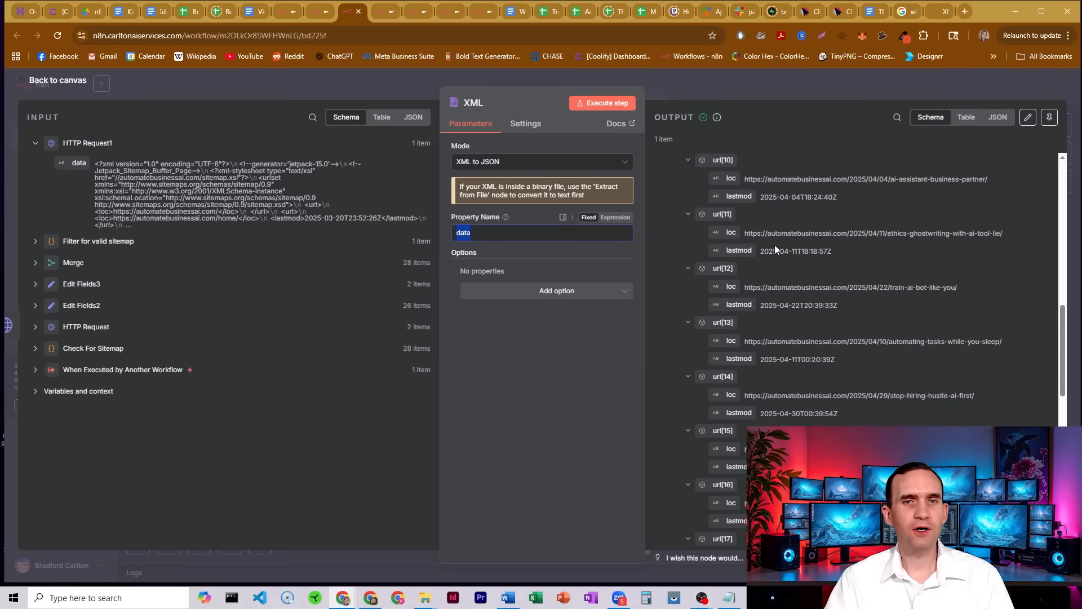
scroll(up, 3)
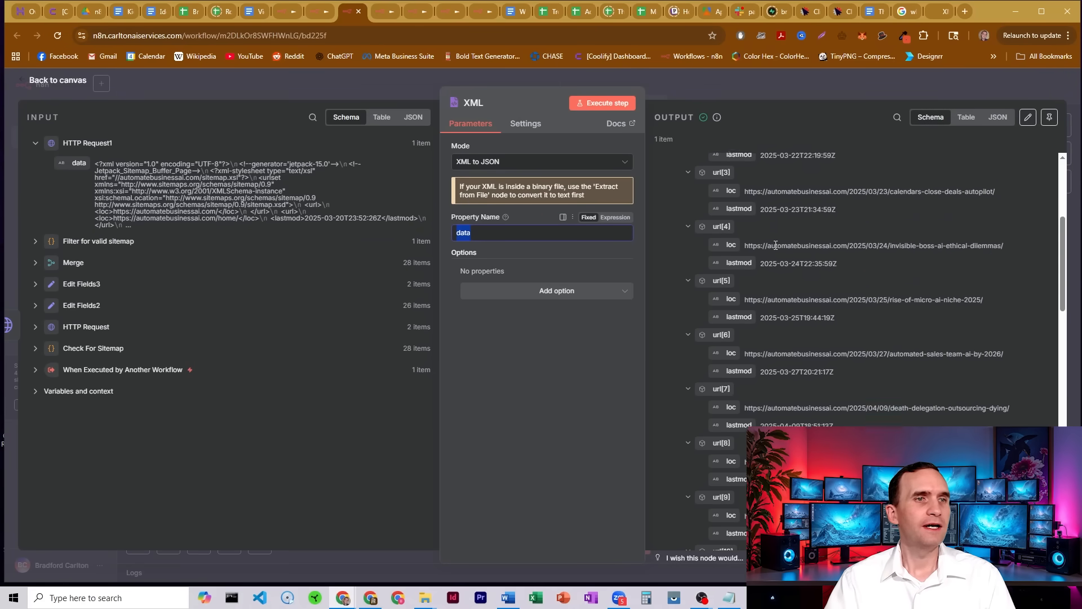
click(57, 79)
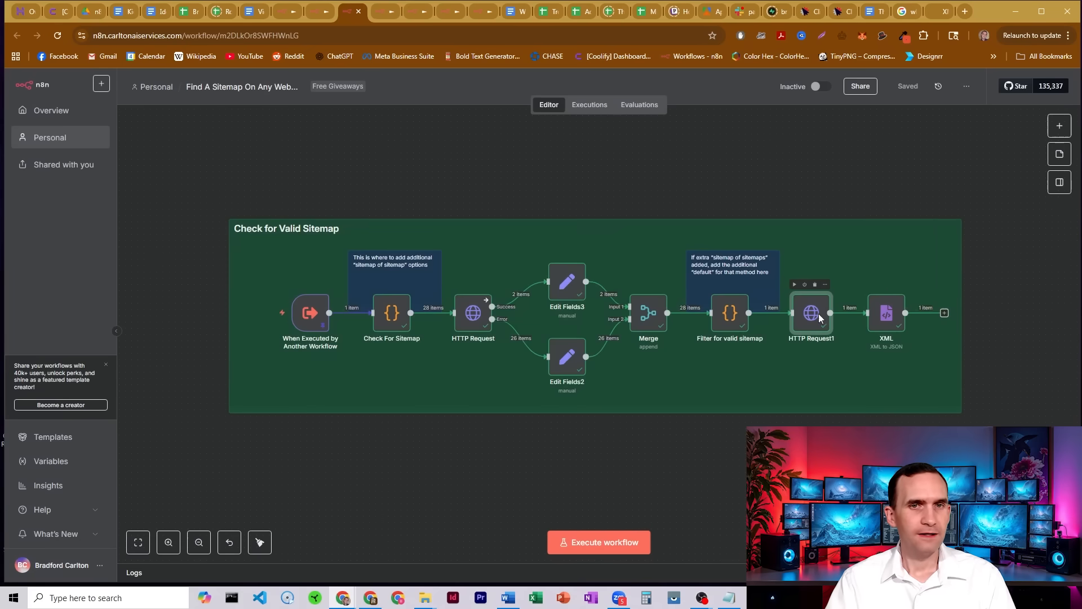
Step: Reopen HTTP Request1, then view the site's sitemap.xml index in Chrome
double_click(812, 312)
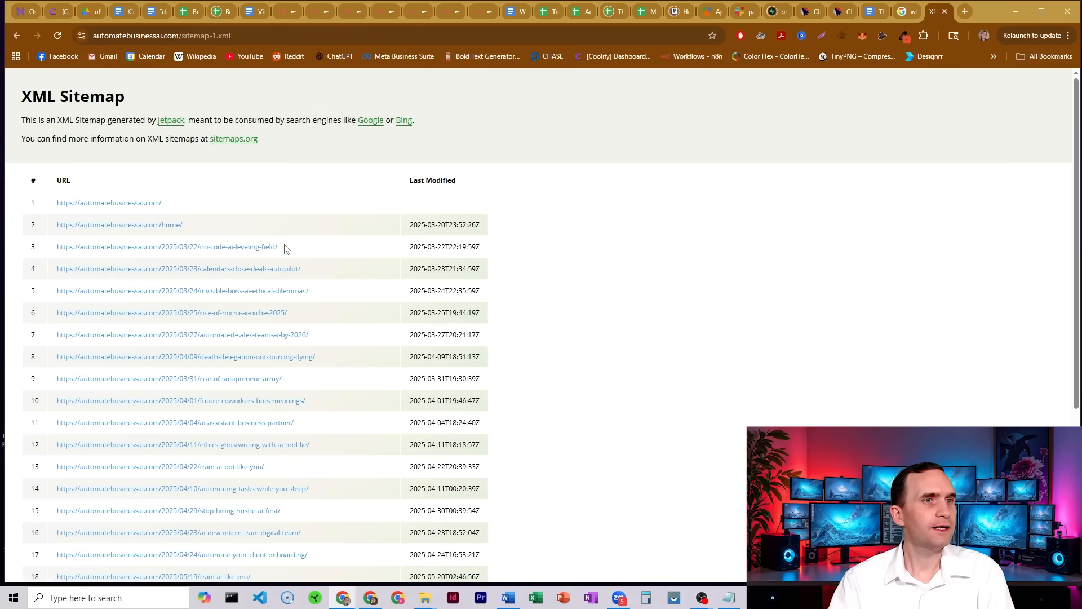
mouse_move(178, 240)
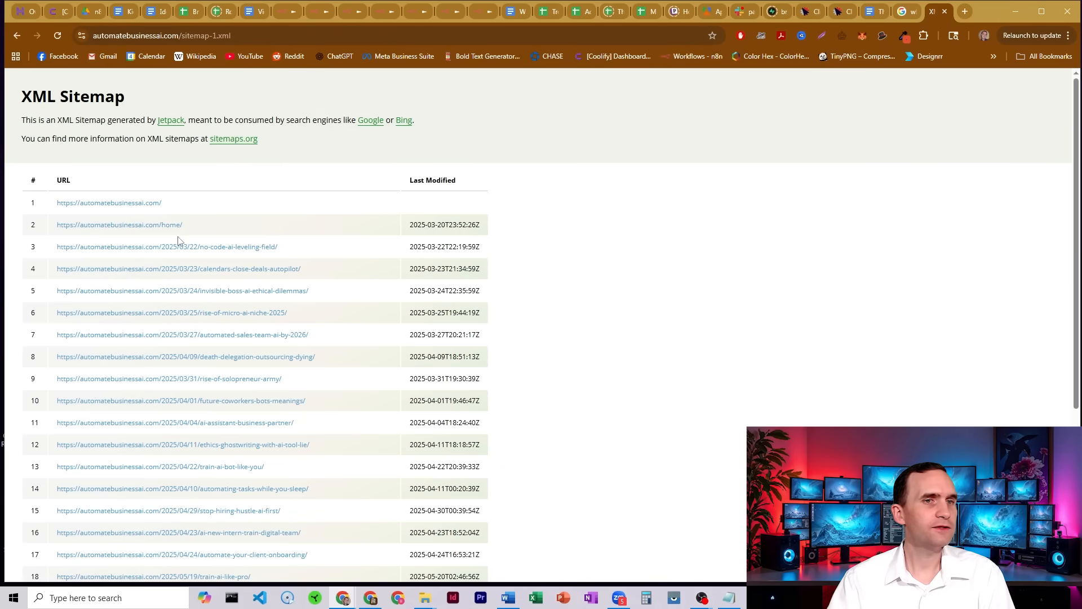
mouse_move(282, 135)
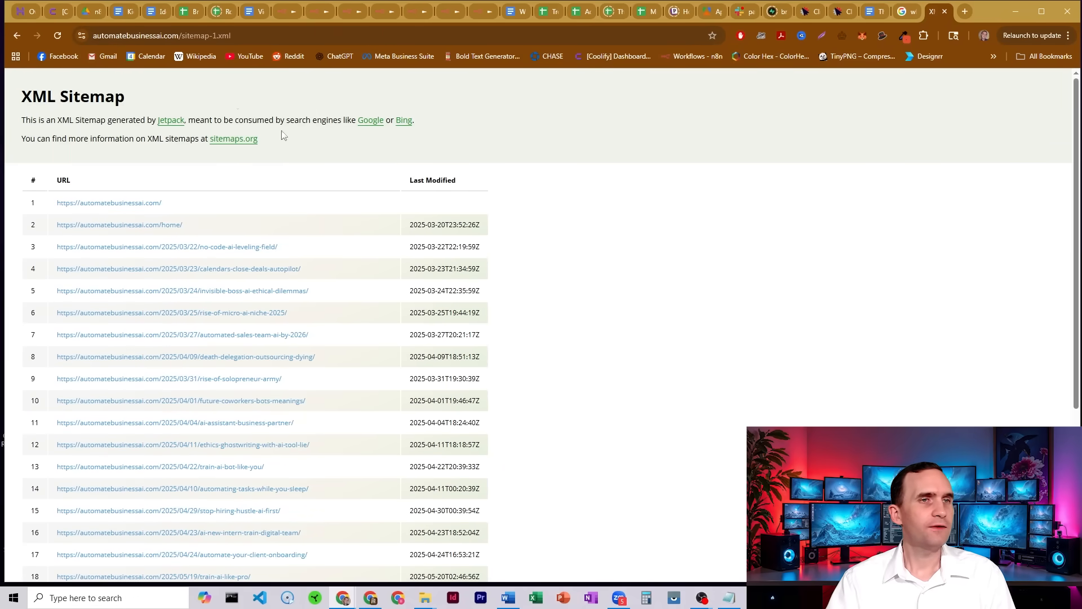
click(228, 35)
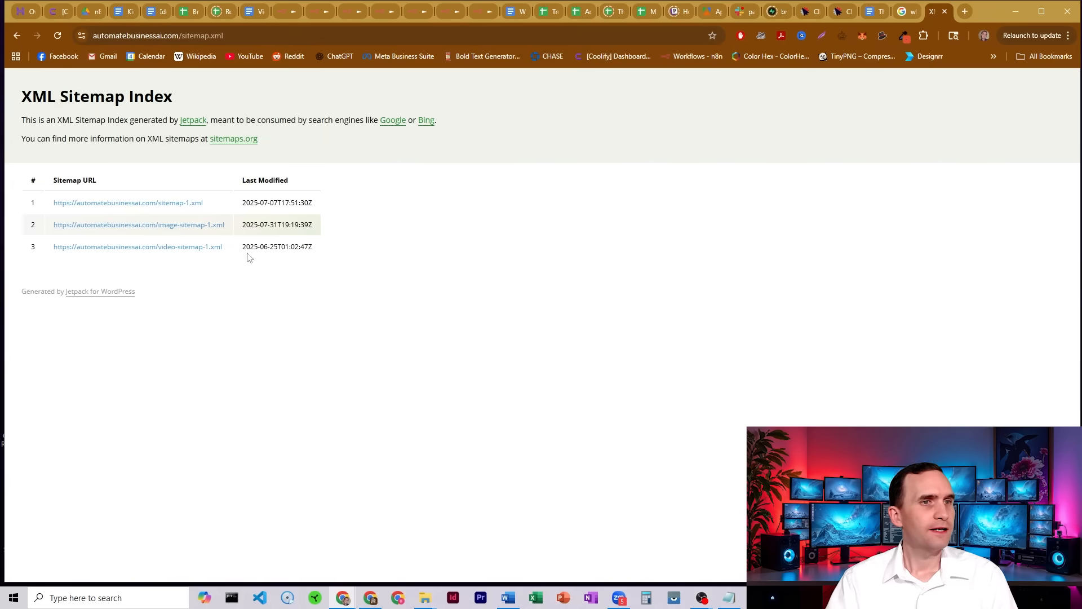
mouse_move(132, 216)
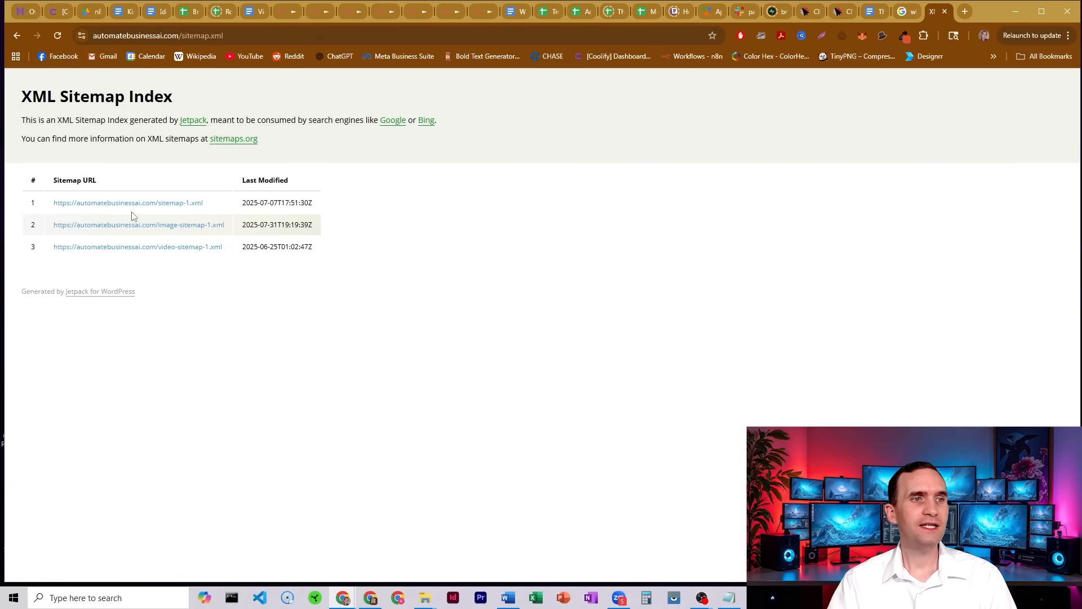
mouse_move(128, 202)
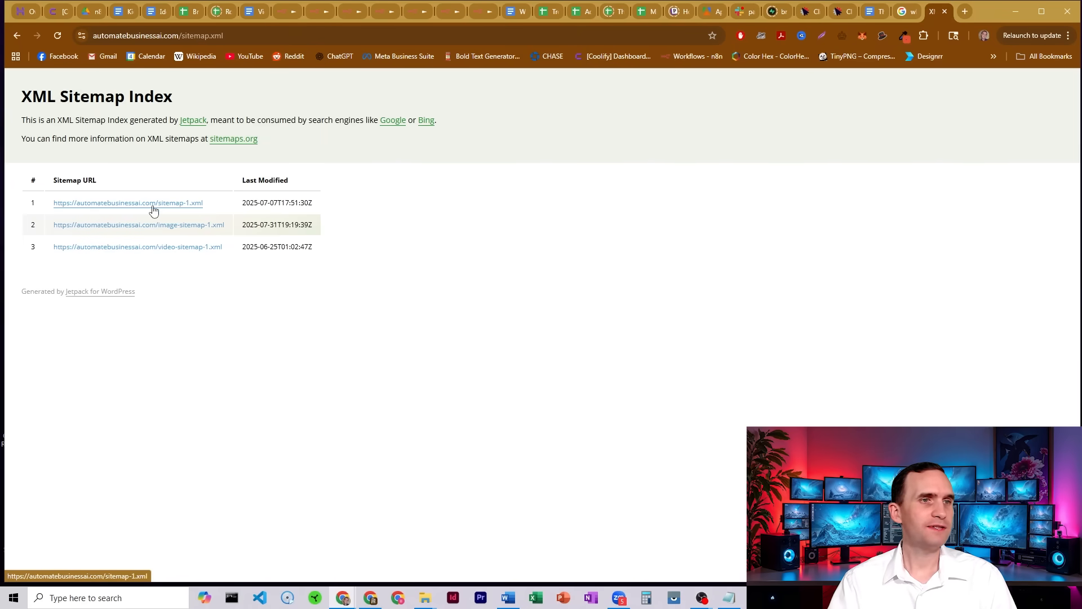
mouse_move(172, 224)
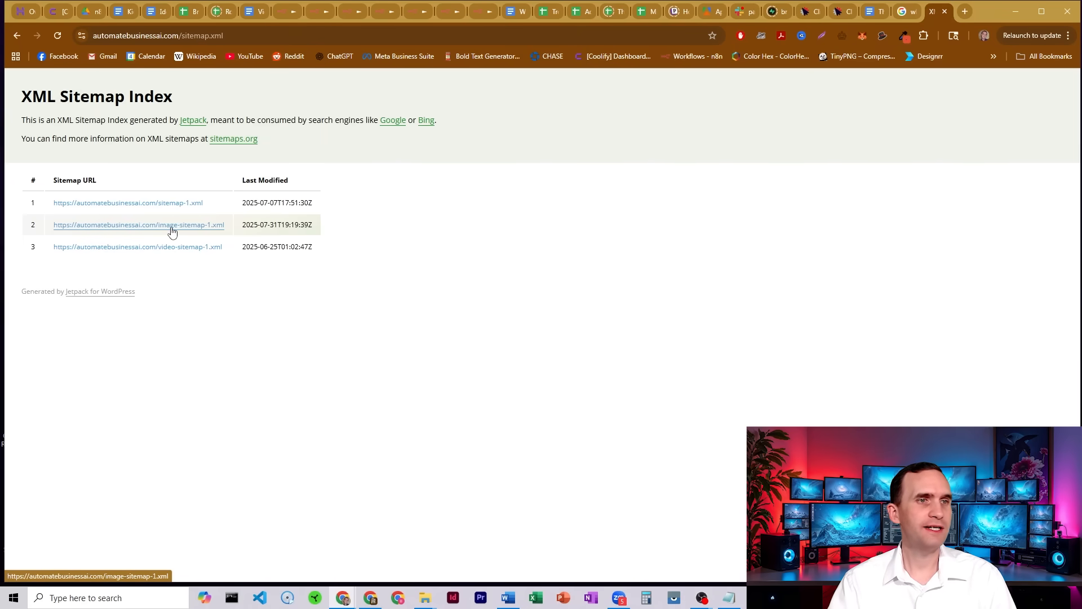
mouse_move(193, 242)
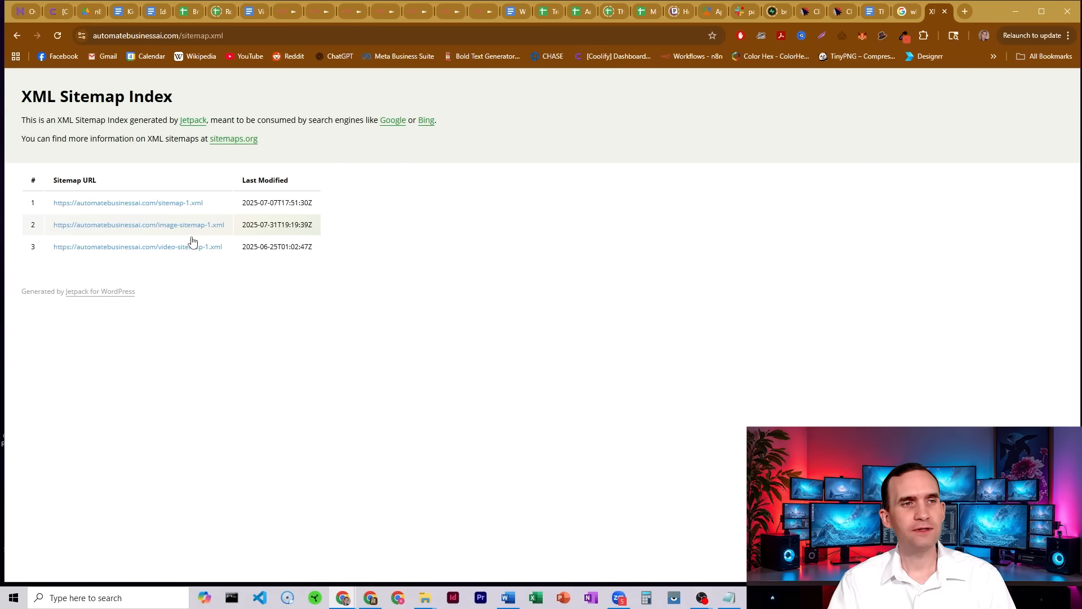
mouse_move(423, 246)
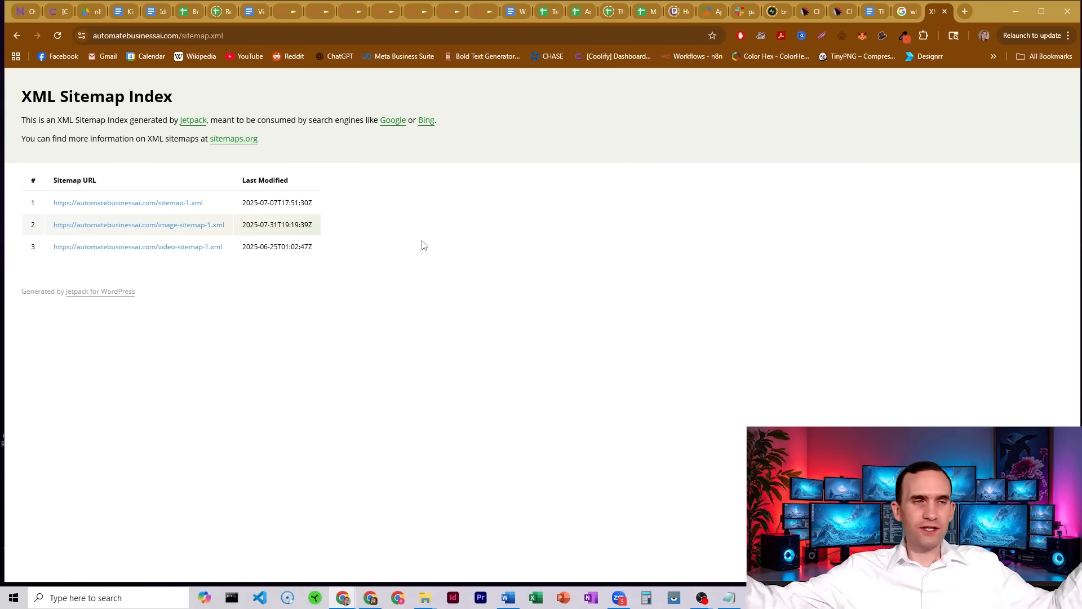
mouse_move(622, 249)
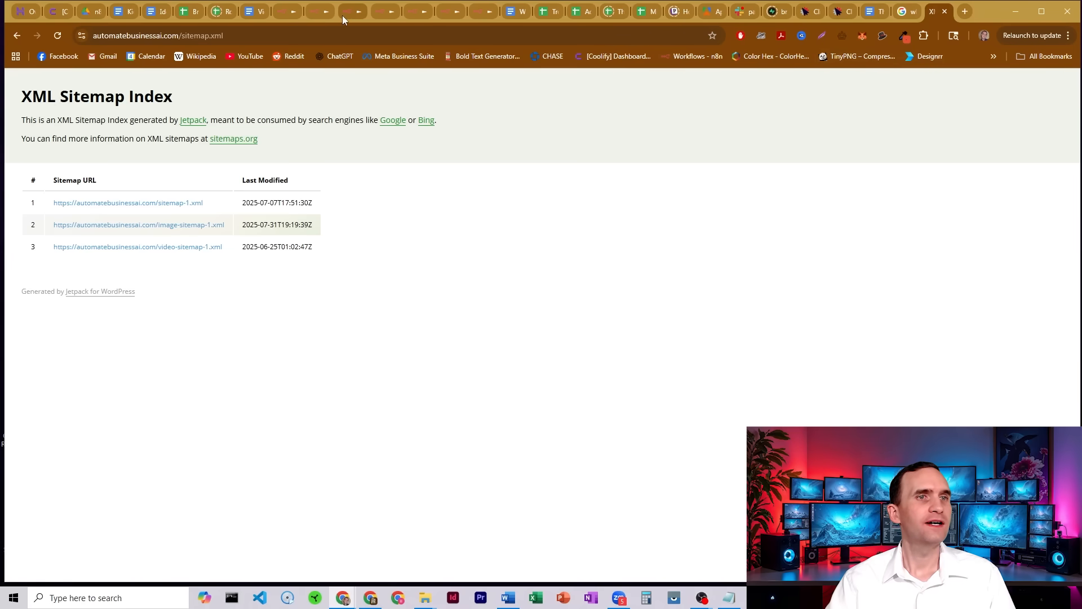
Step: Switch back to the n8n tab and leave the HTTP Request1 node
click(351, 12)
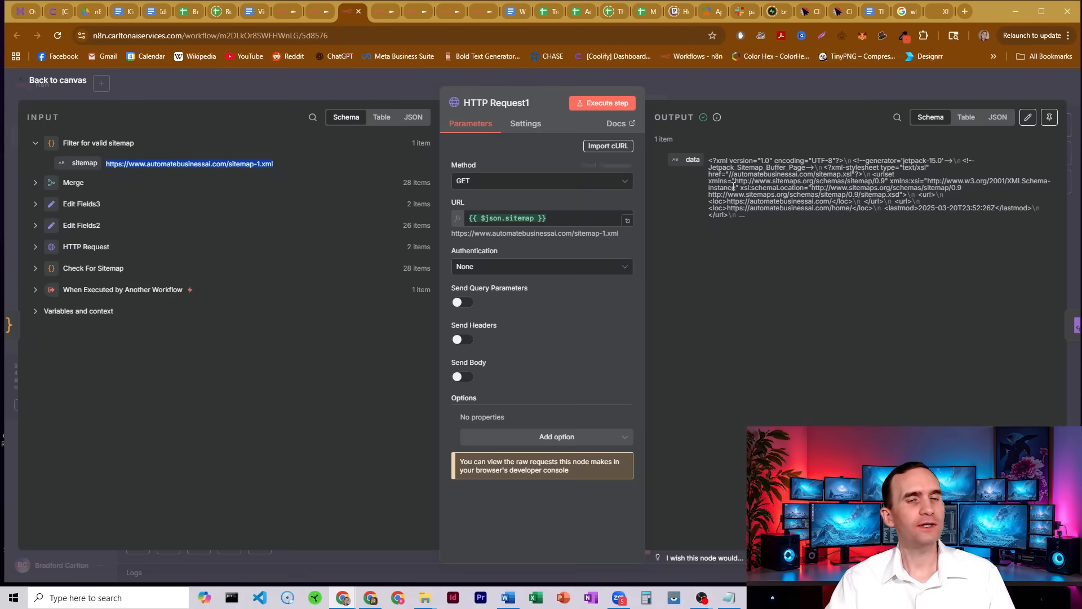
click(58, 80)
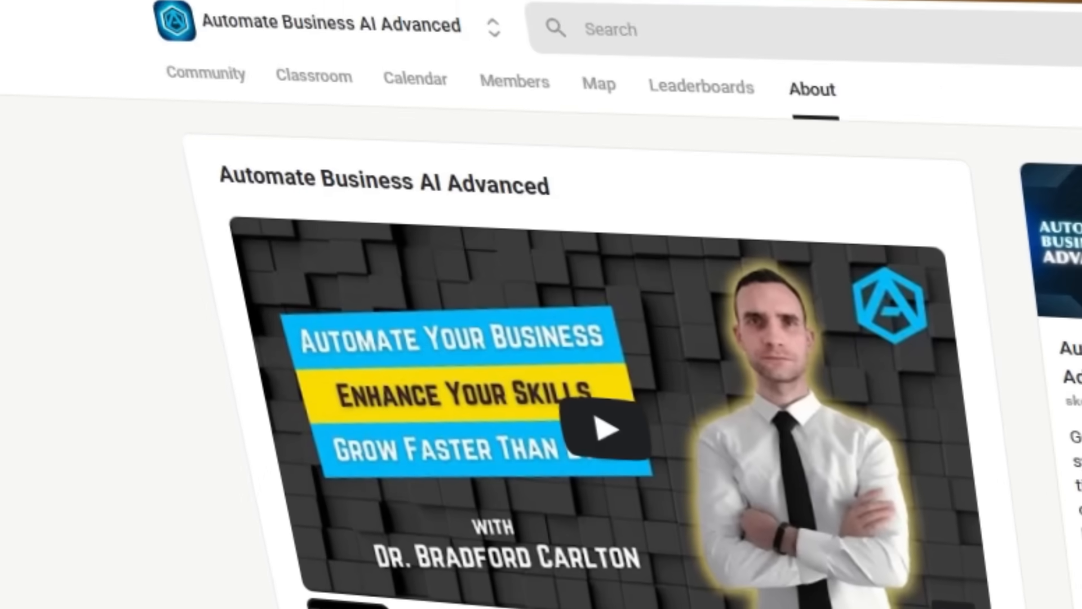
scroll(down, 3)
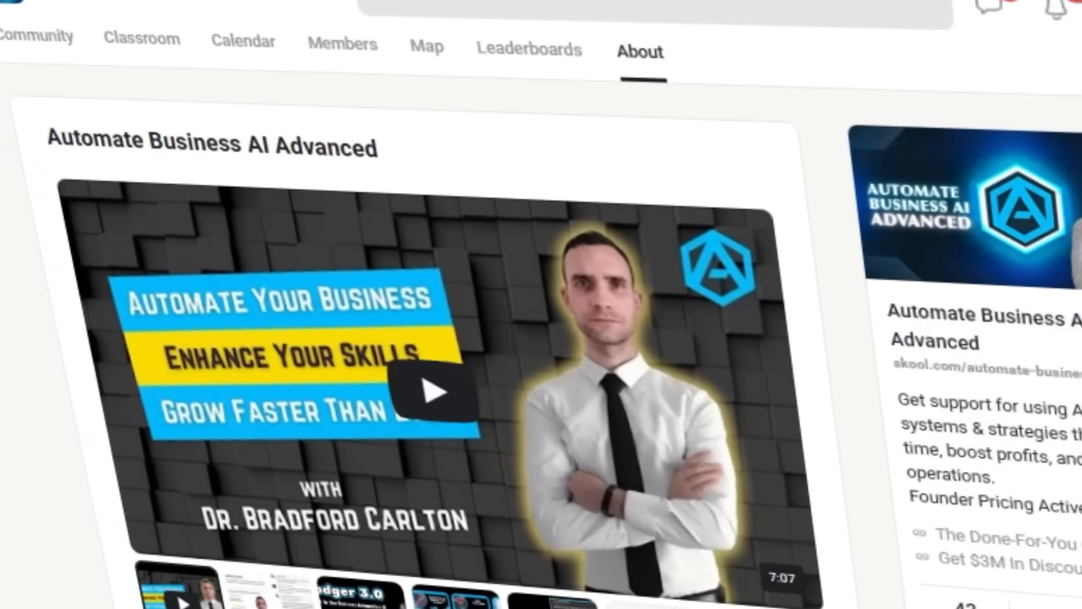
scroll(down, 3)
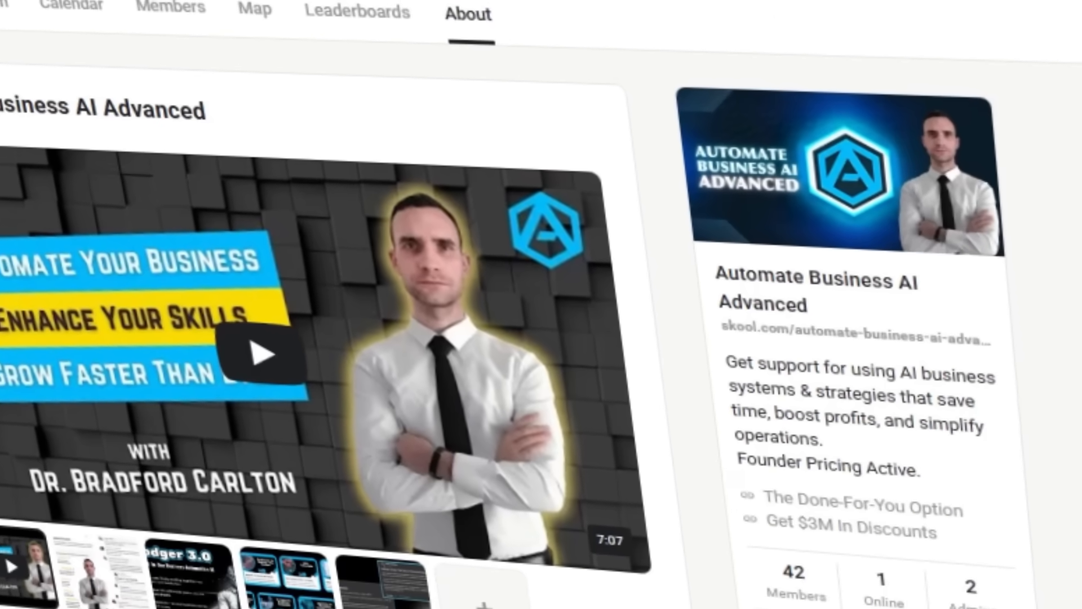
click(235, 52)
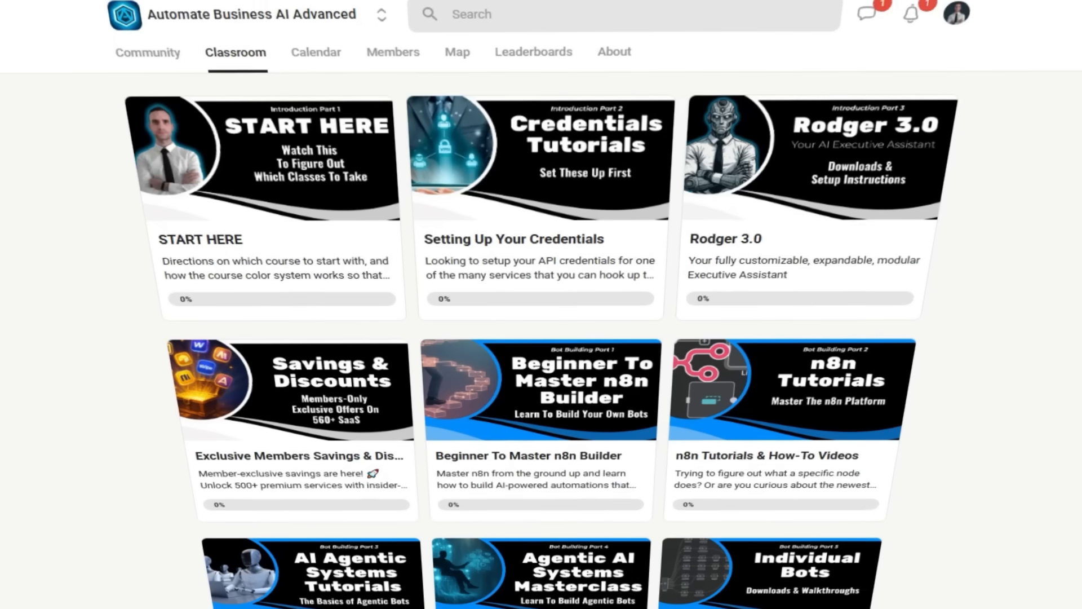
scroll(down, 3)
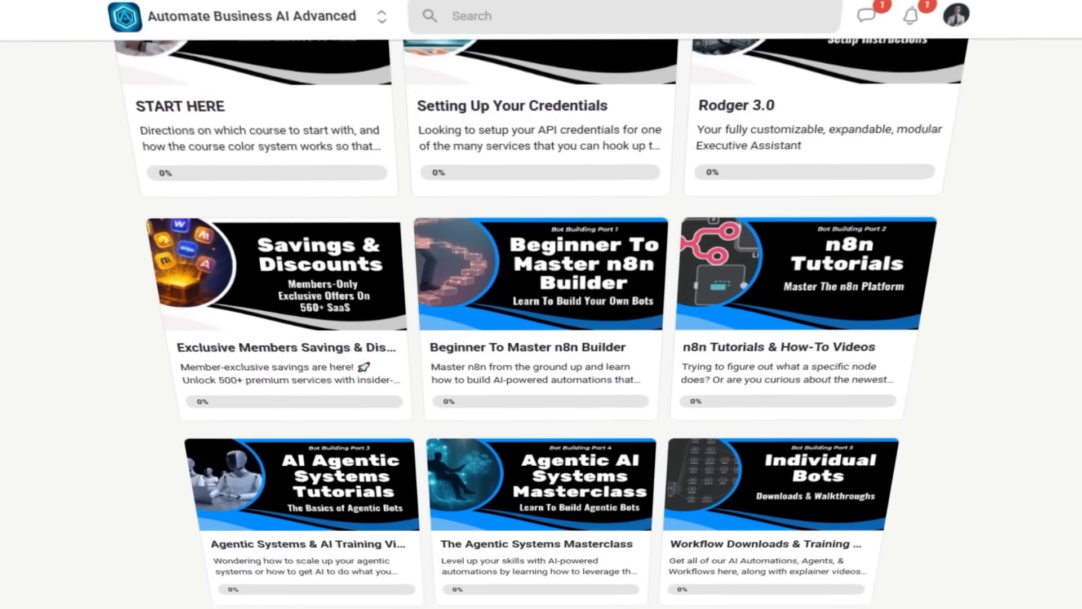
scroll(down, 3)
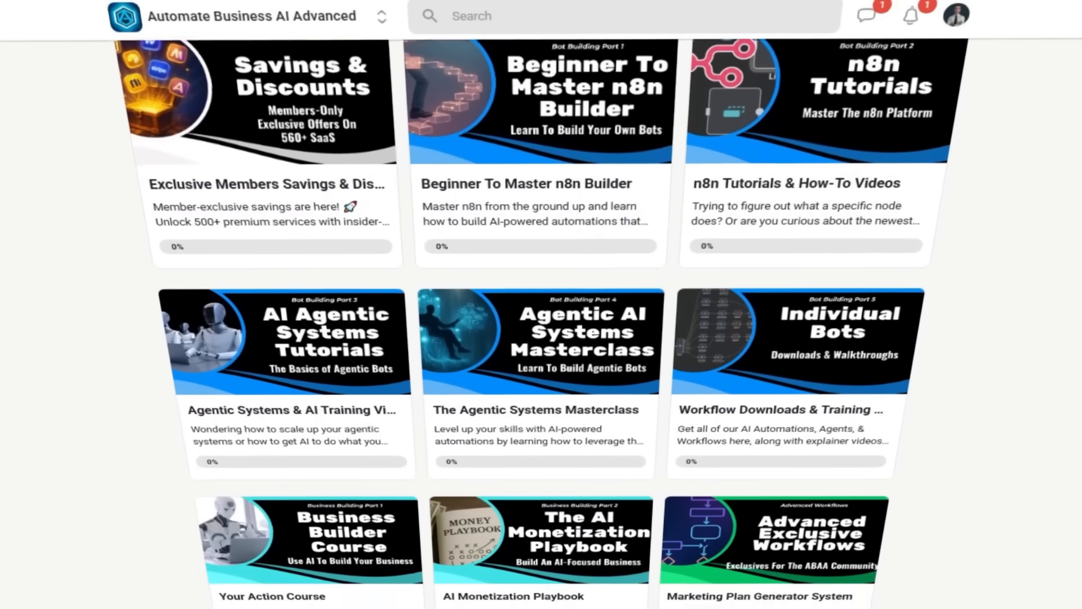
scroll(down, 3)
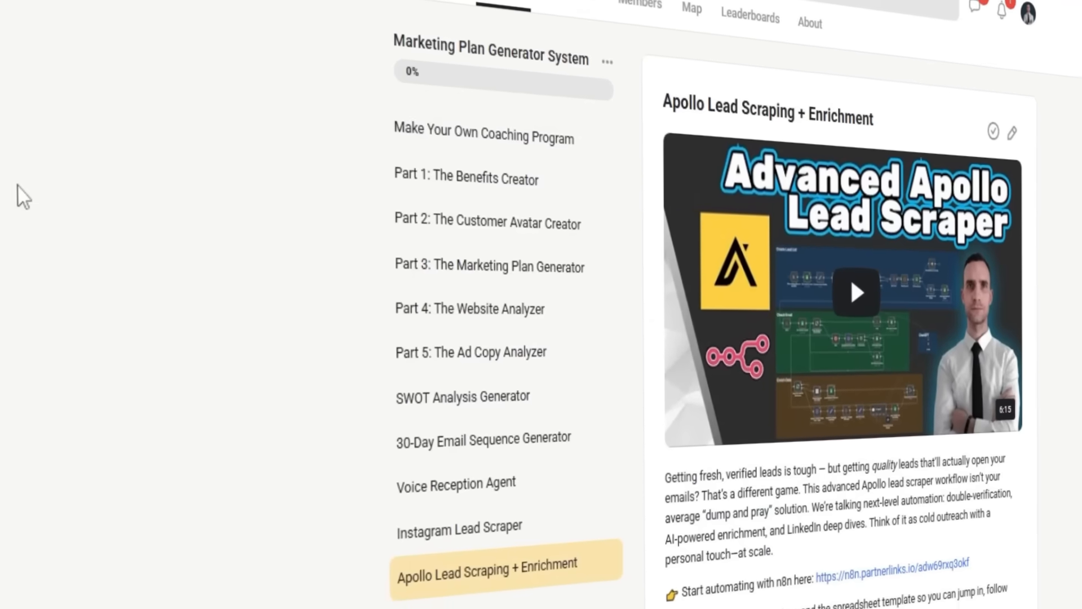
scroll(down, 3)
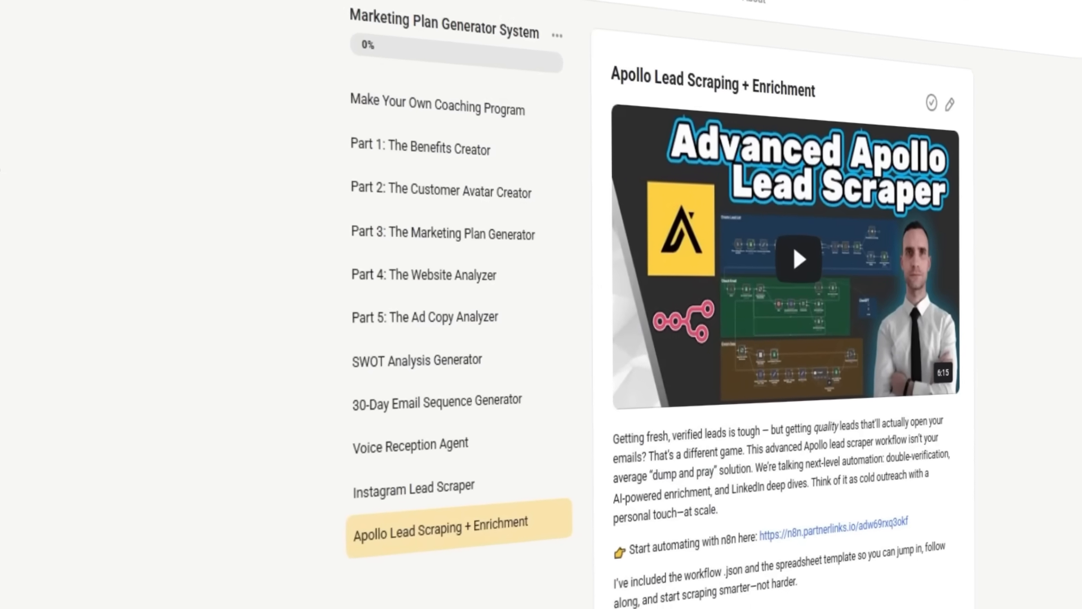
scroll(down, 3)
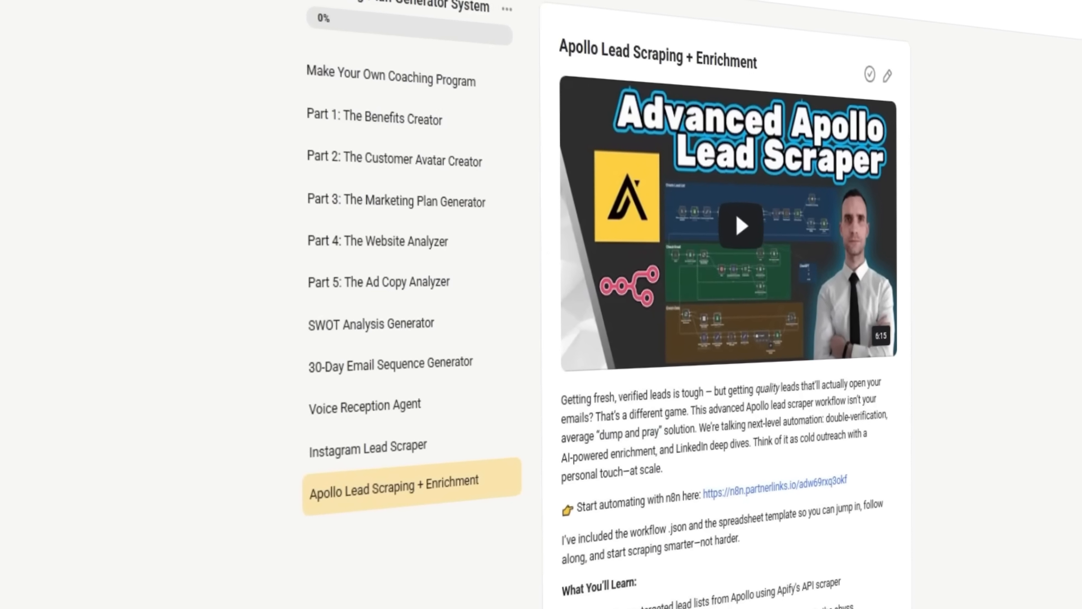
click(960, 115)
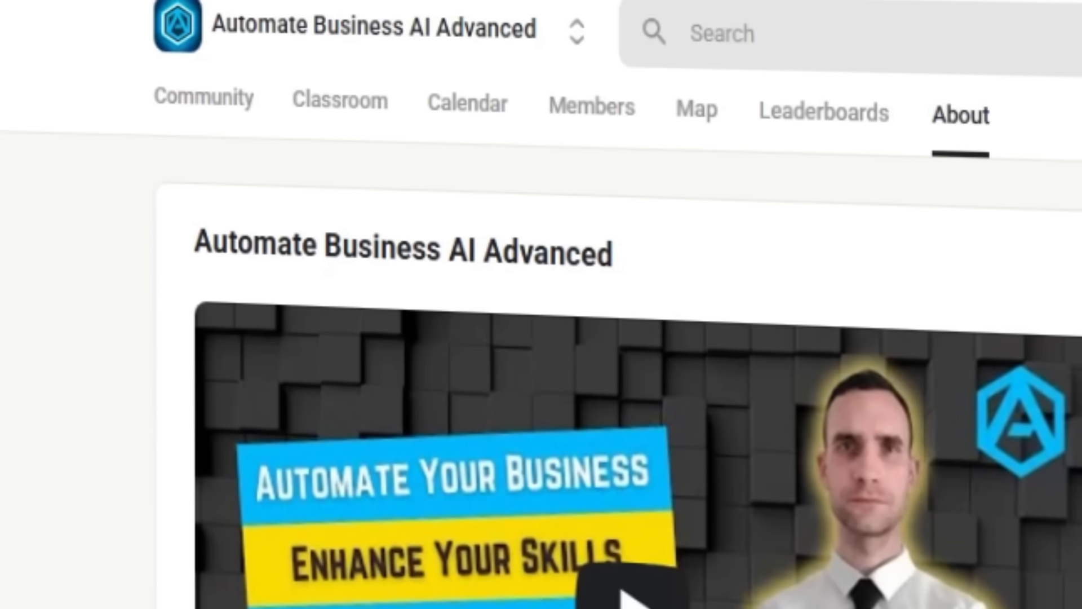